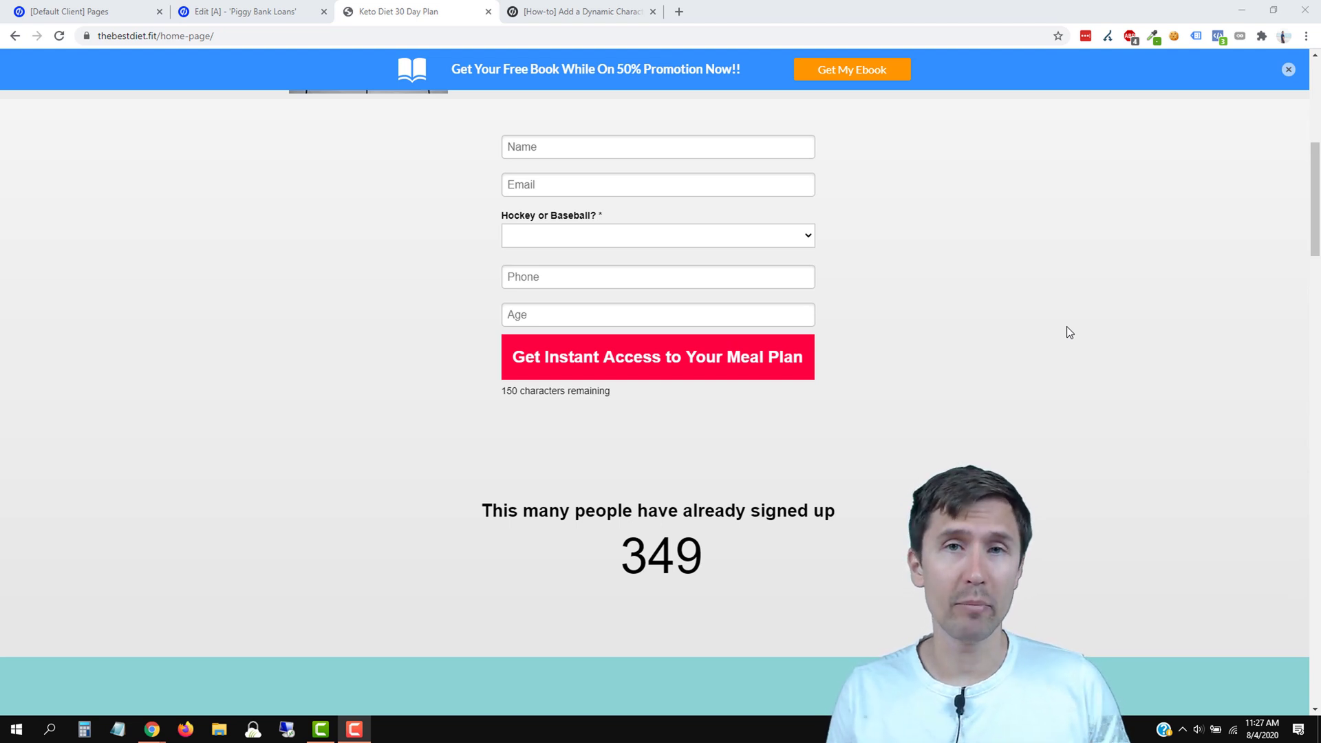
mouse_move(827, 498)
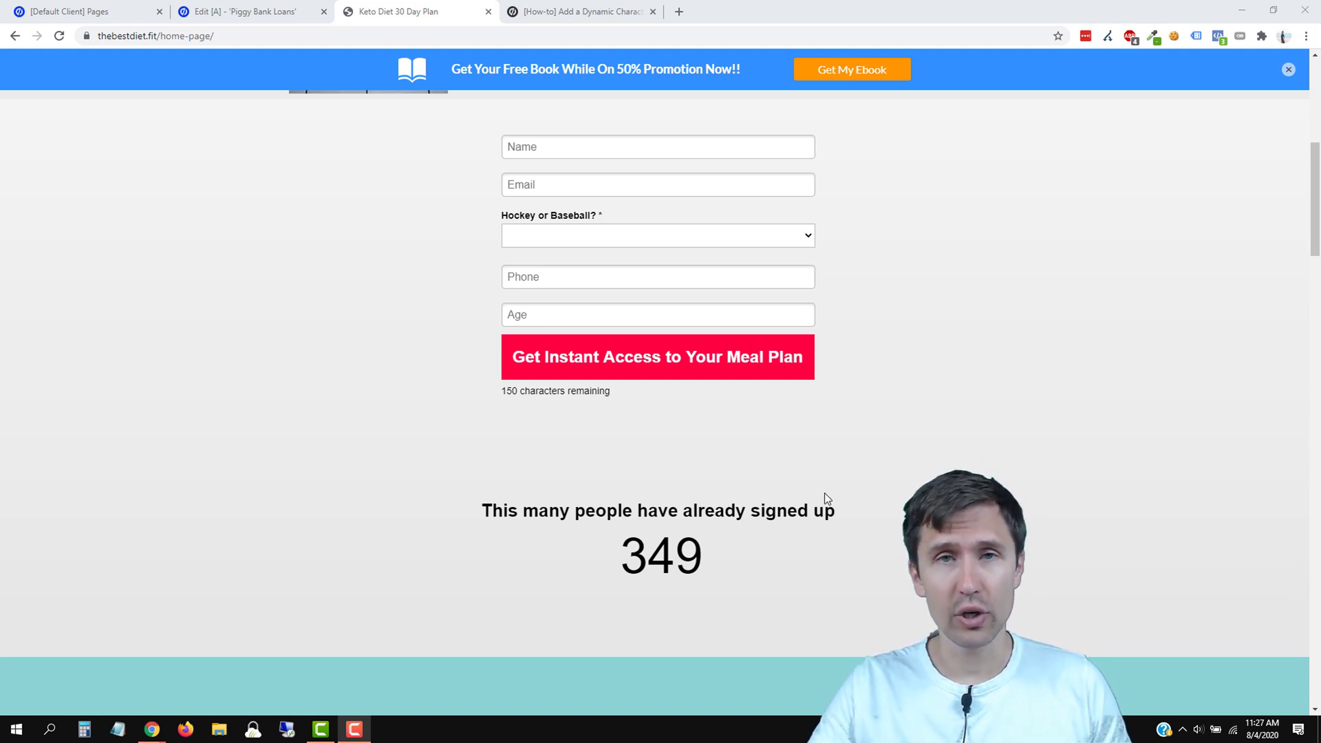
triple_click(555, 389)
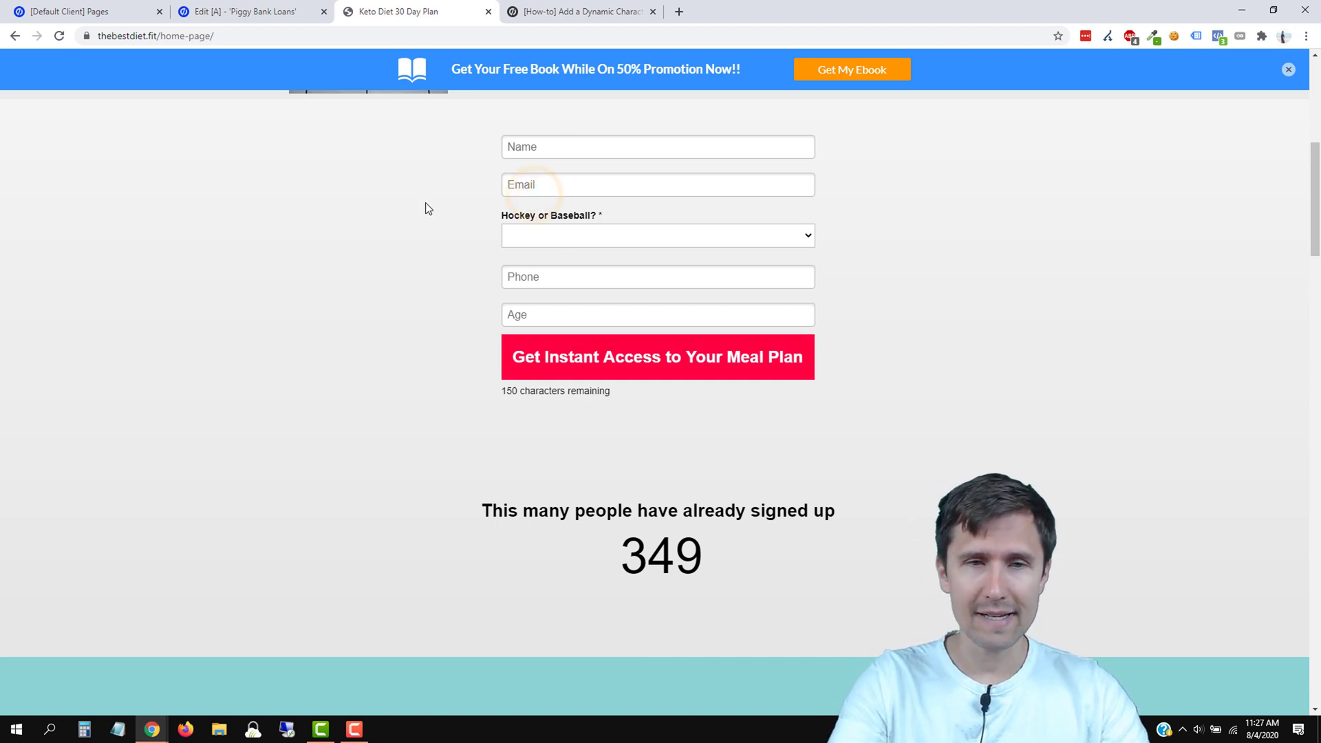
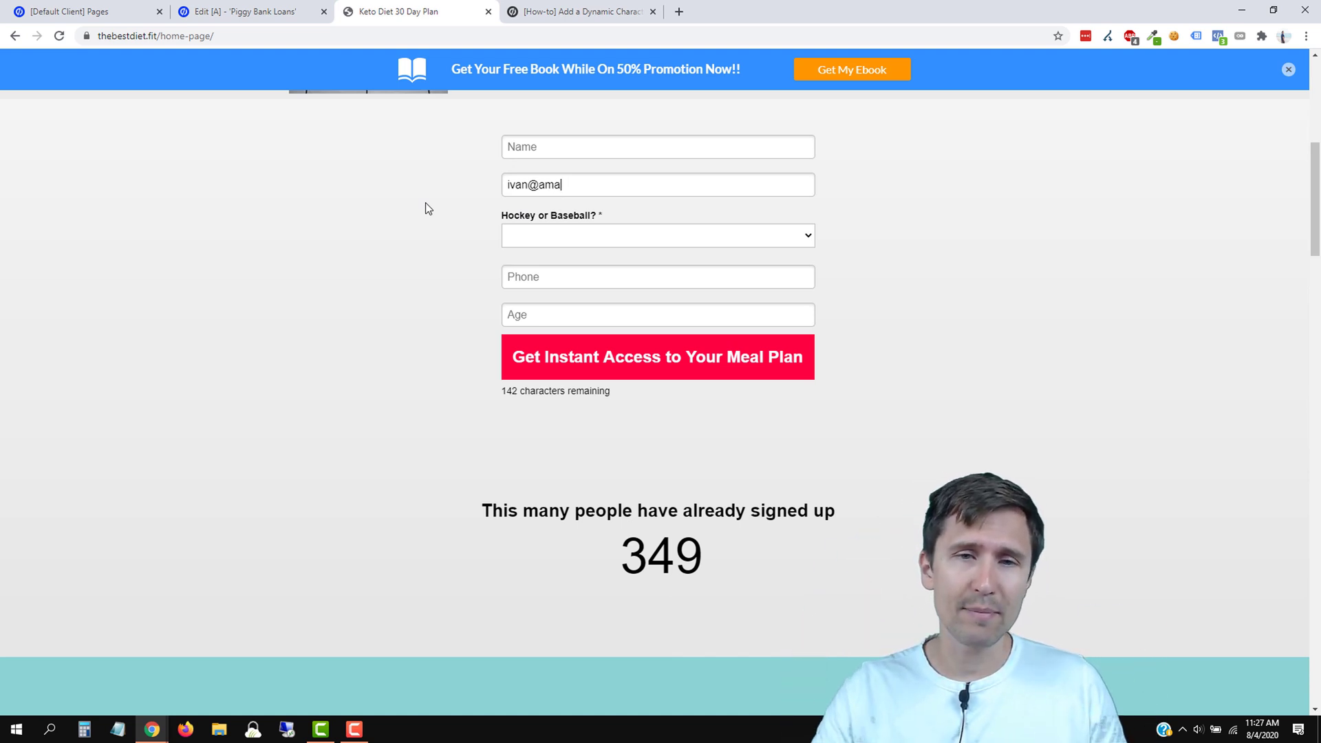
left_click(658, 235)
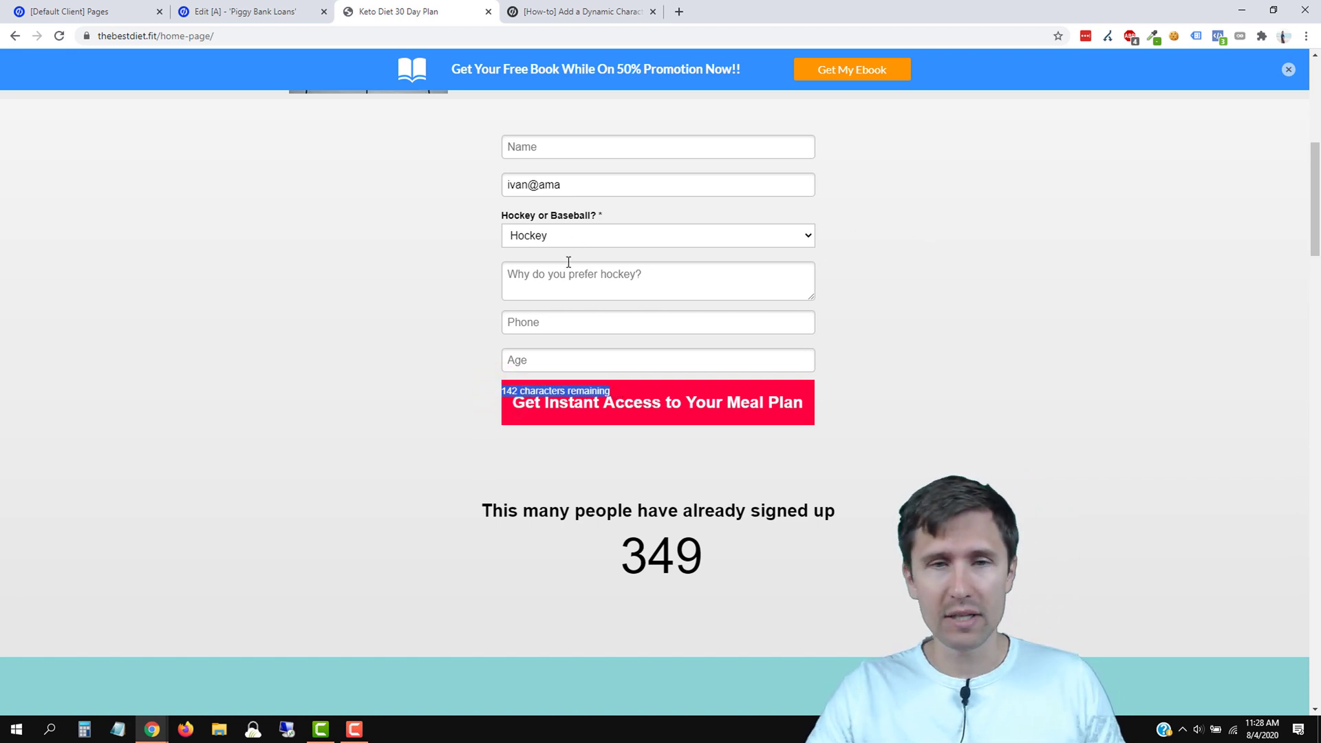
Choose Baseball in the Hockey or Baseball dropdown, then switch to the Piggy Bank Loans editor.
left_click(658, 236)
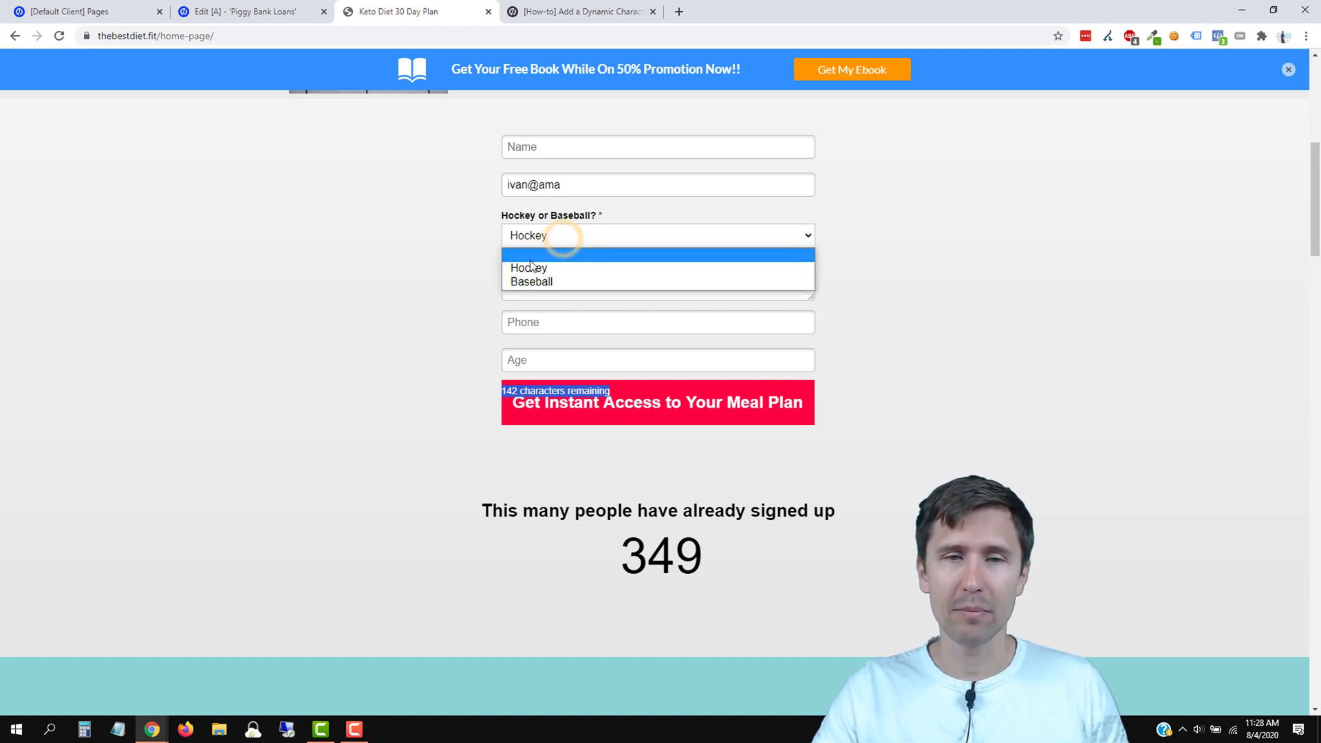
left_click(531, 281)
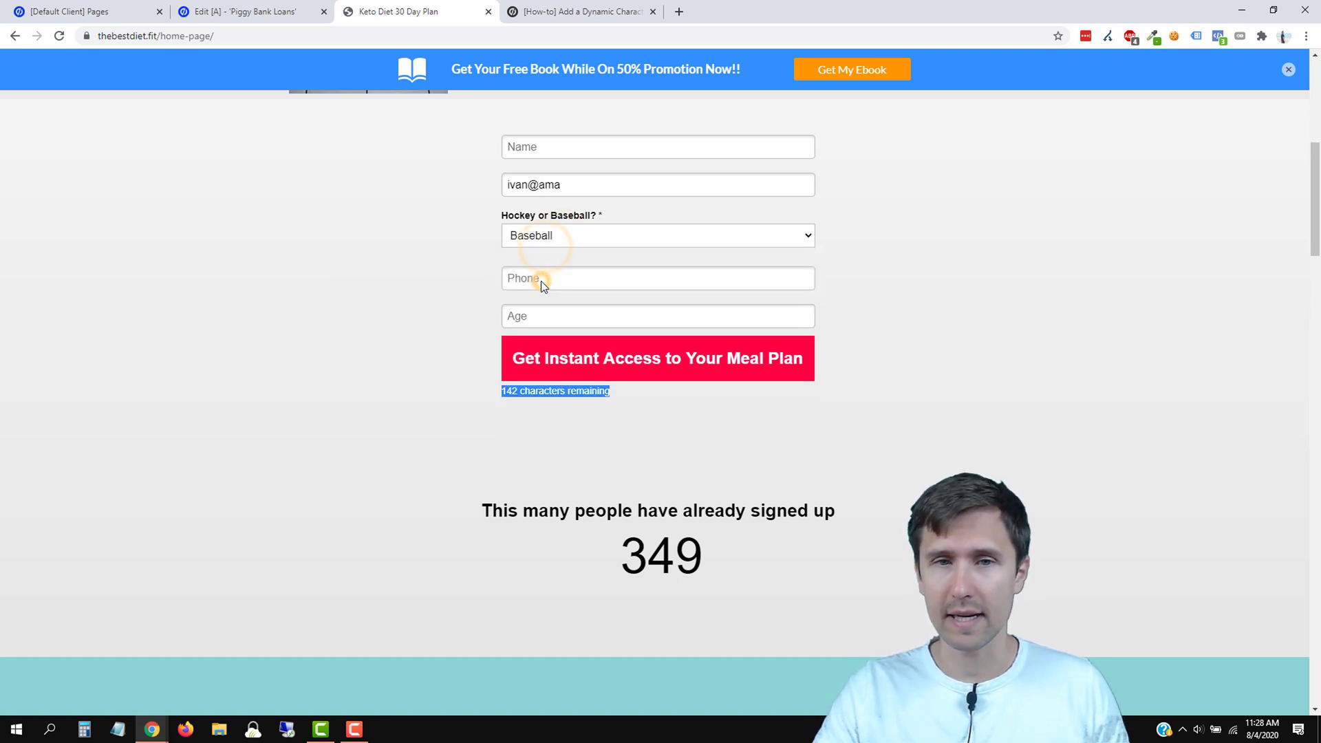
left_click(657, 235)
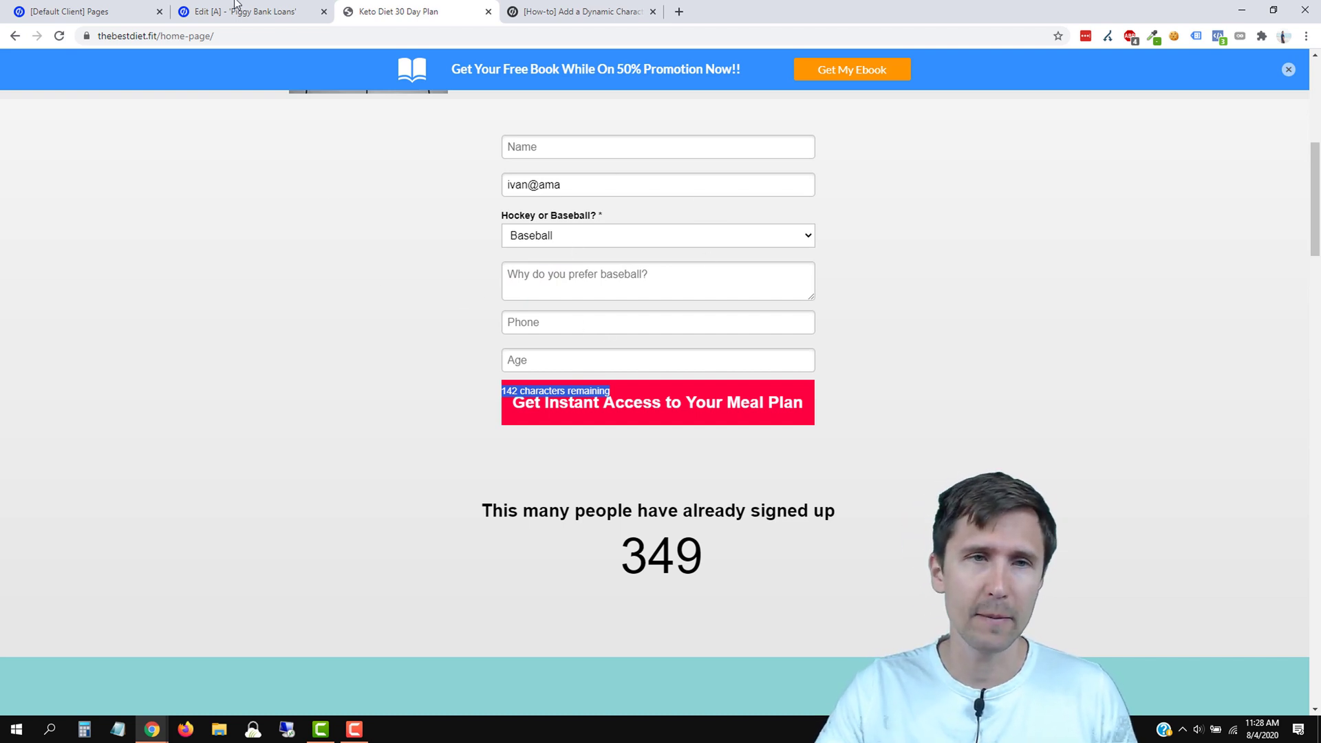
left_click(245, 11)
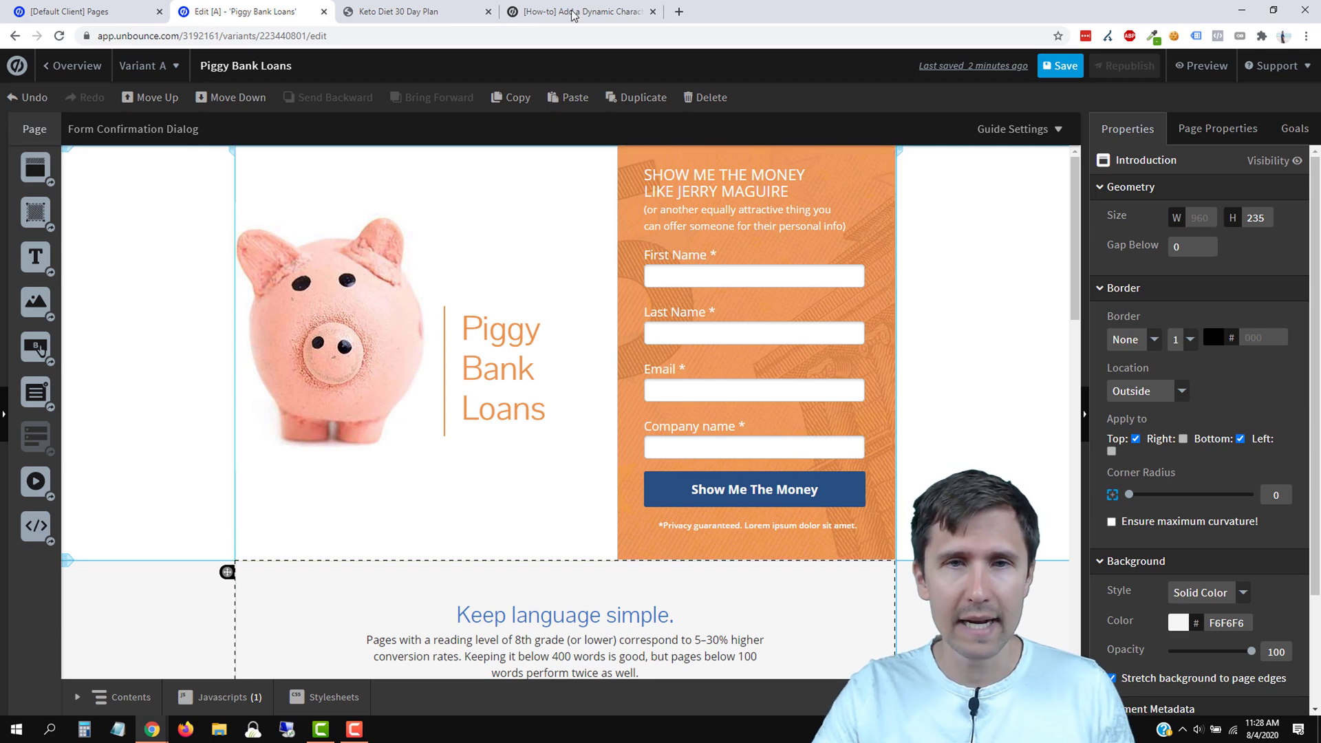
left_click(579, 11)
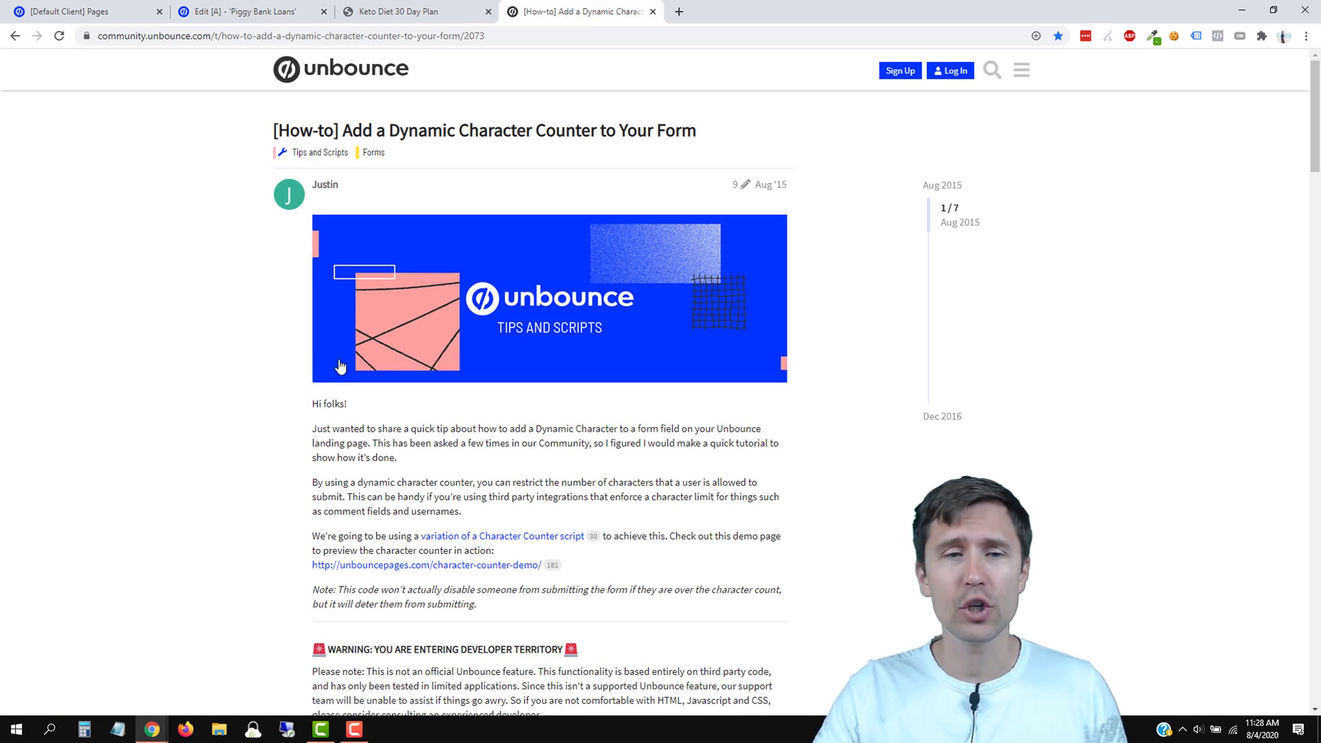
scroll("down", 3)
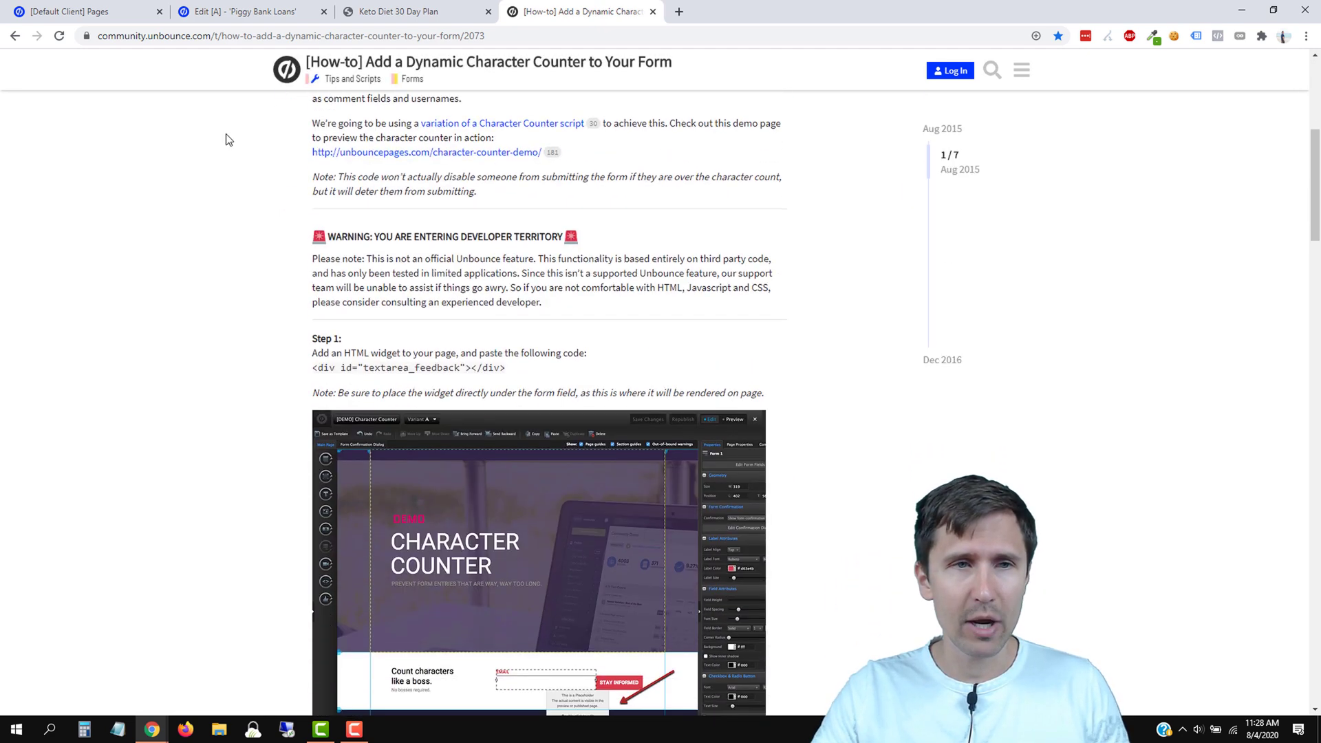
left_click(244, 11)
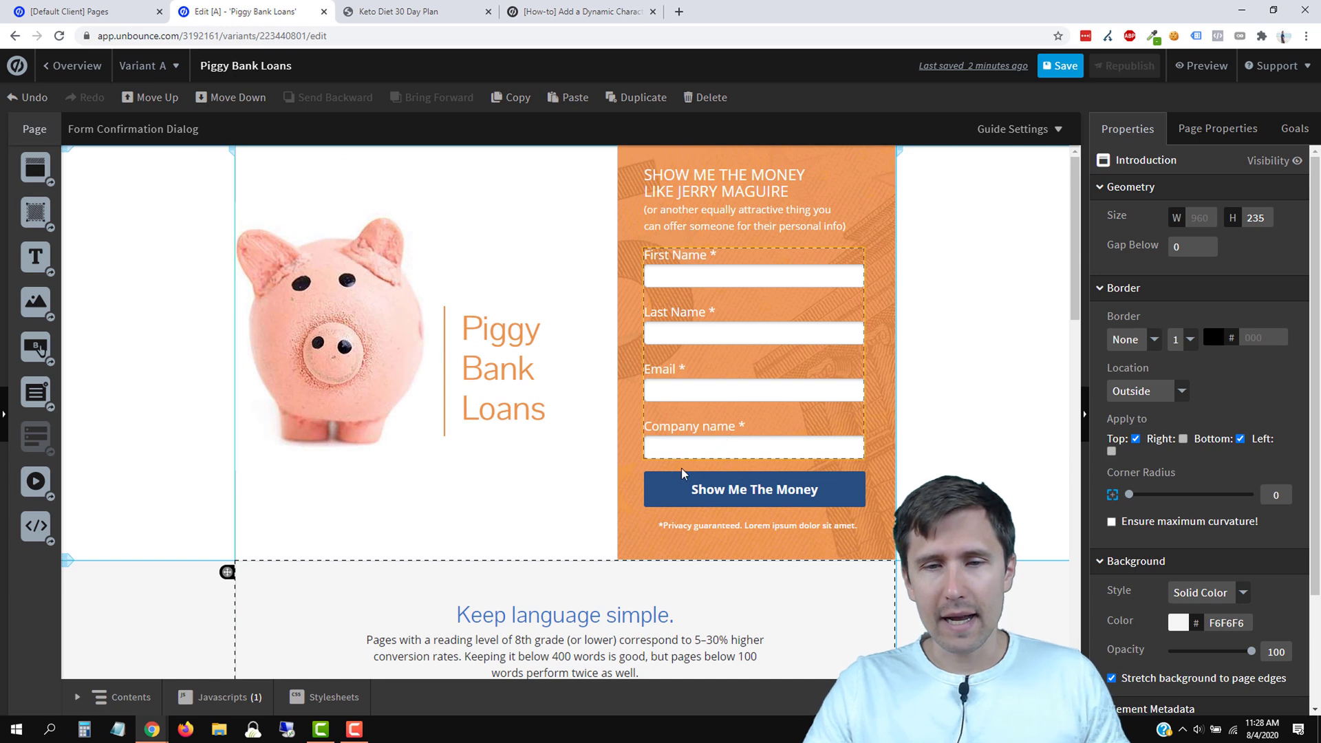
mouse_move(719, 474)
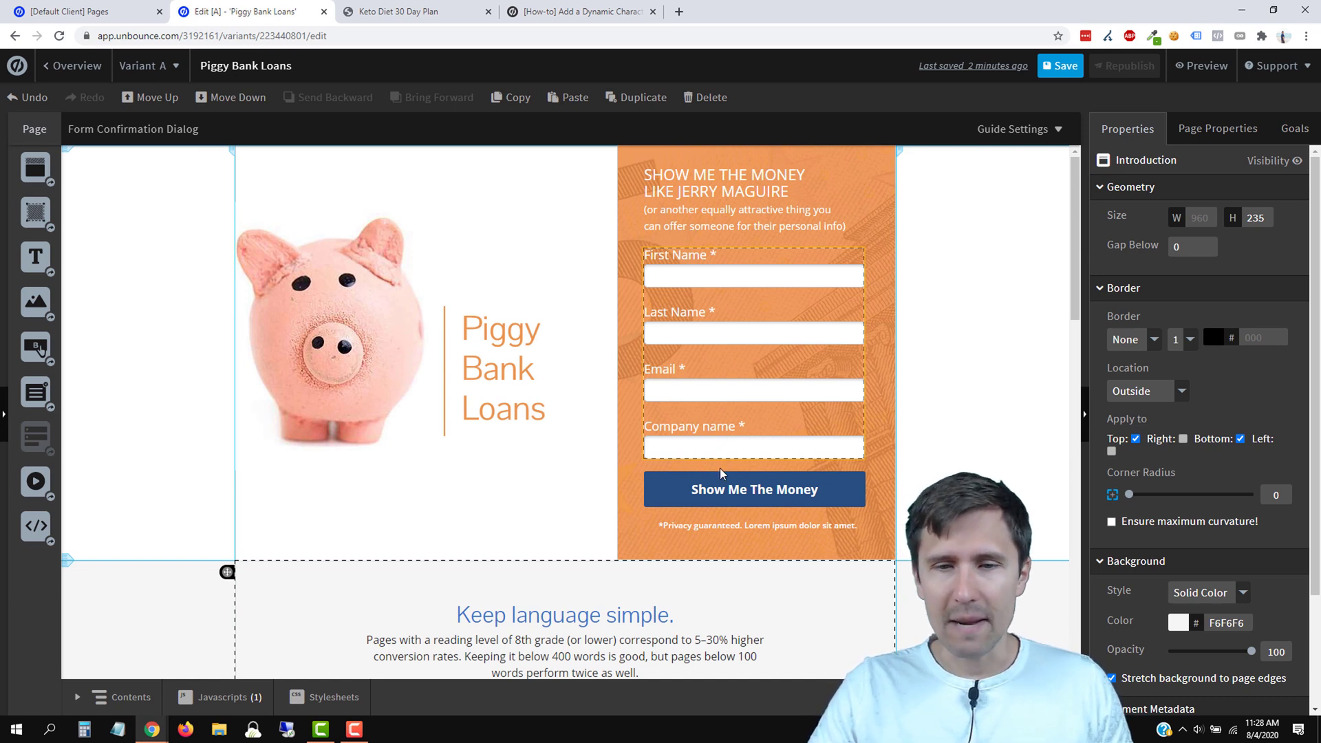
Move the Show Me The Money button down to free space under Company name.
left_click(752, 489)
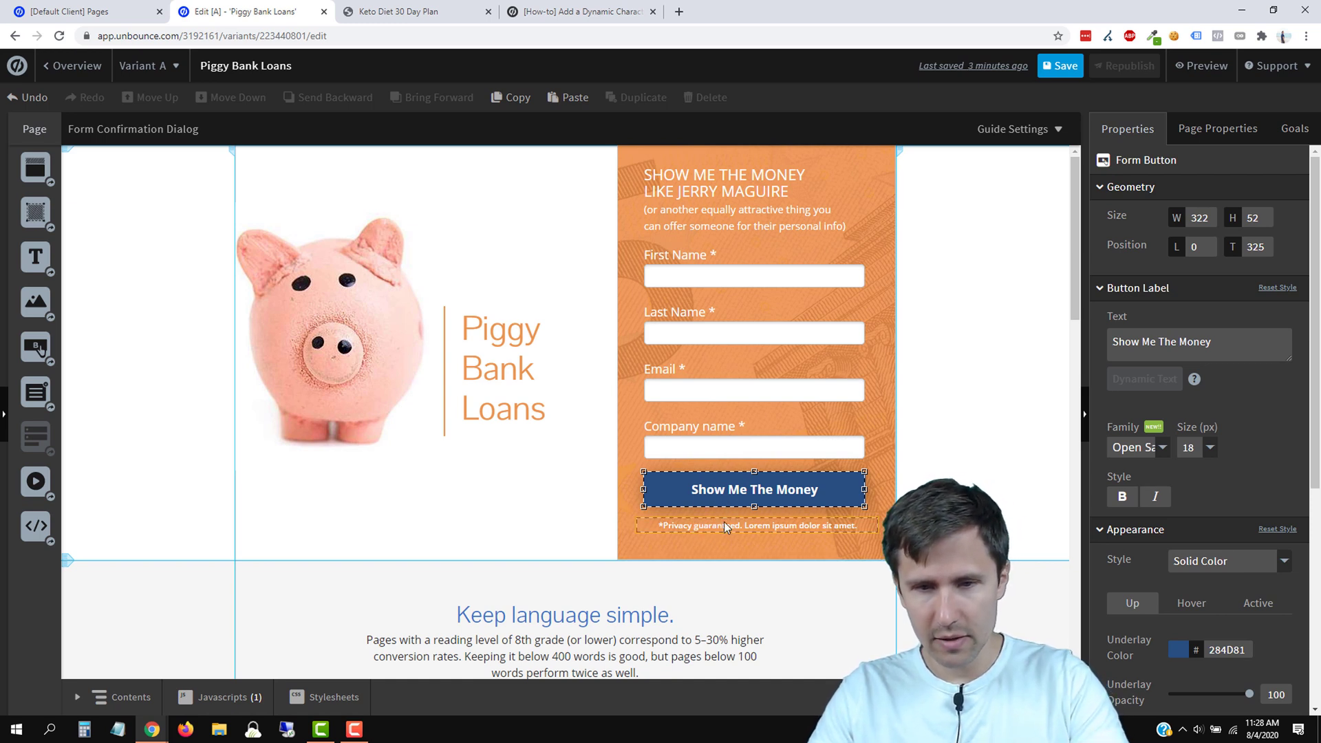
left_click(754, 524)
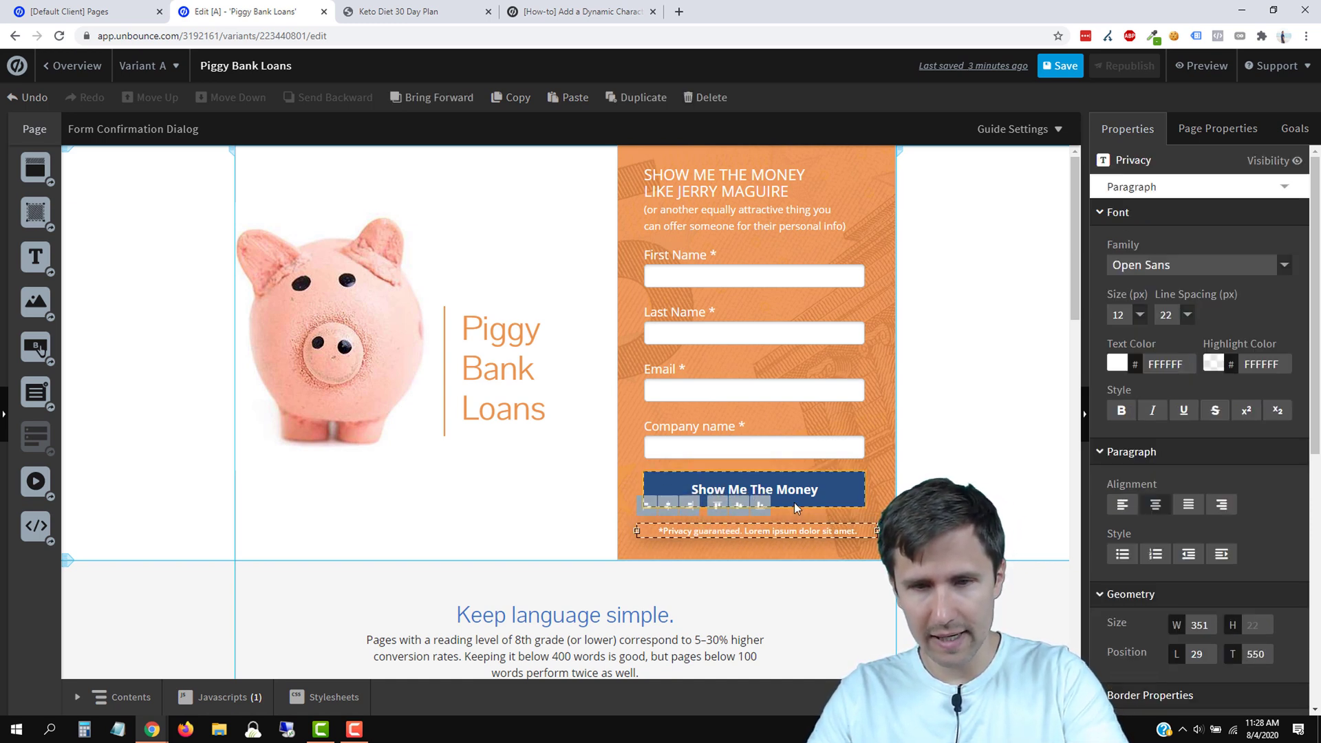
left_click(753, 493)
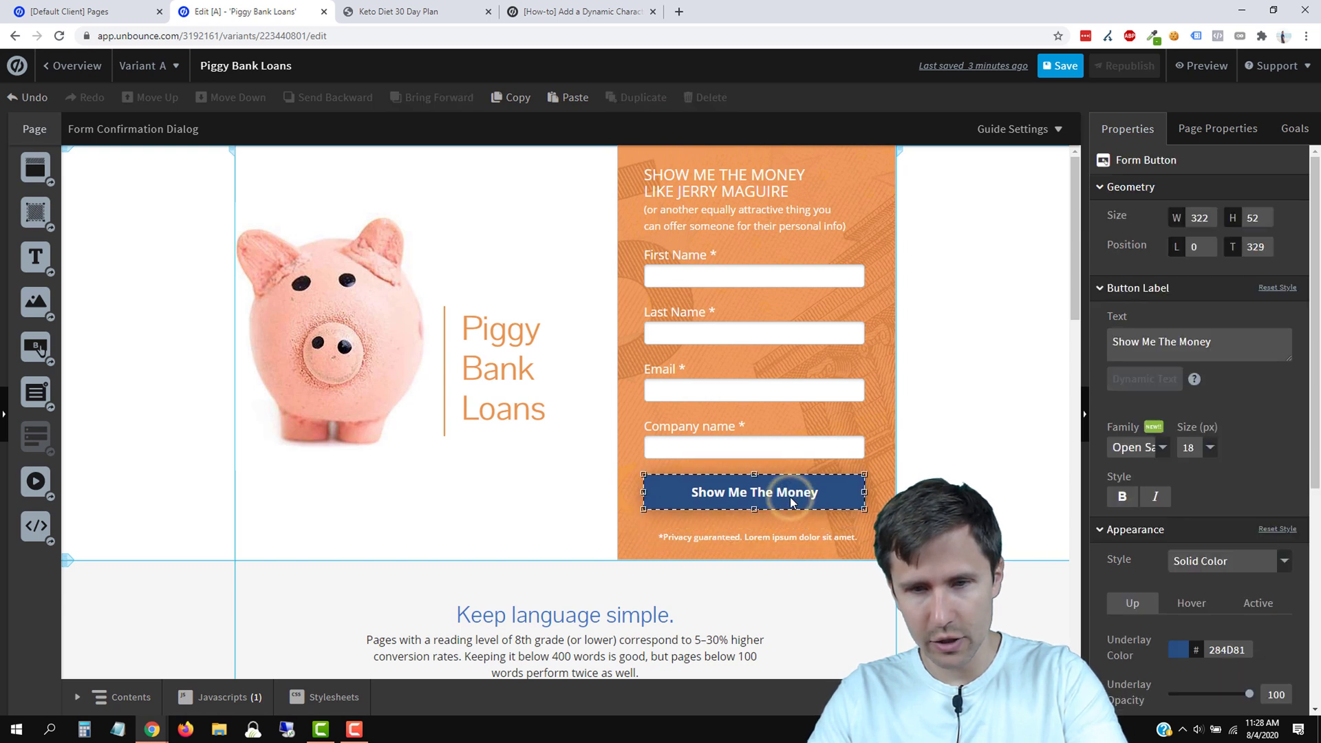
left_click_drag(753, 493, 752, 503)
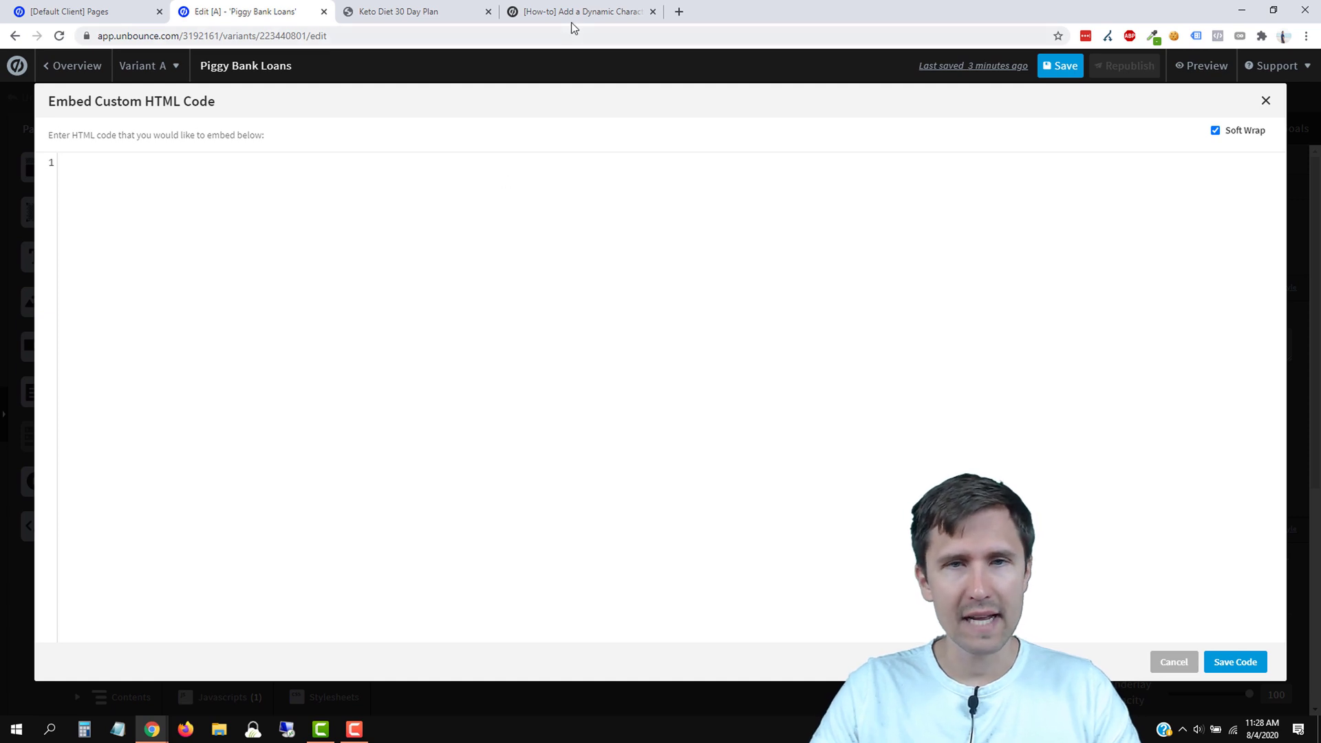
Fill the custom HTML embed with <div id="textarea_feedback"></div> copied from the article.
left_click(579, 11)
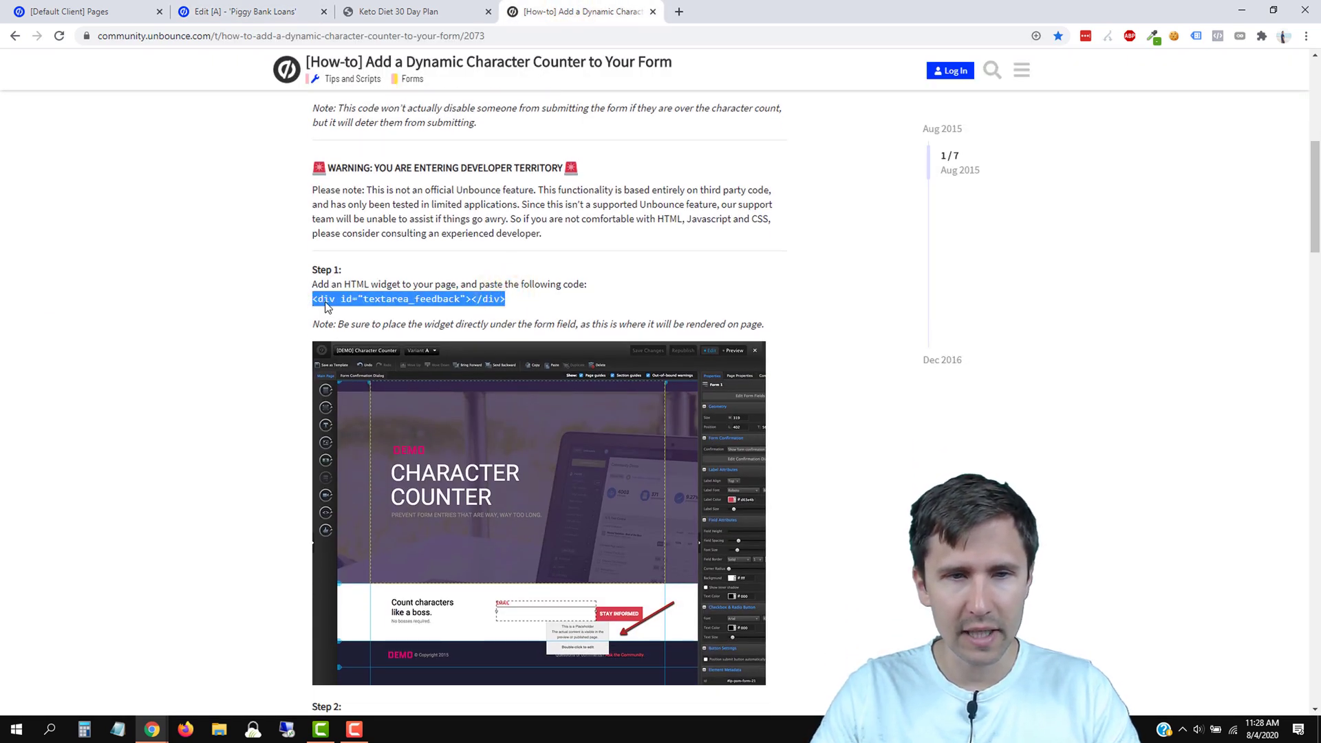
left_click(245, 11)
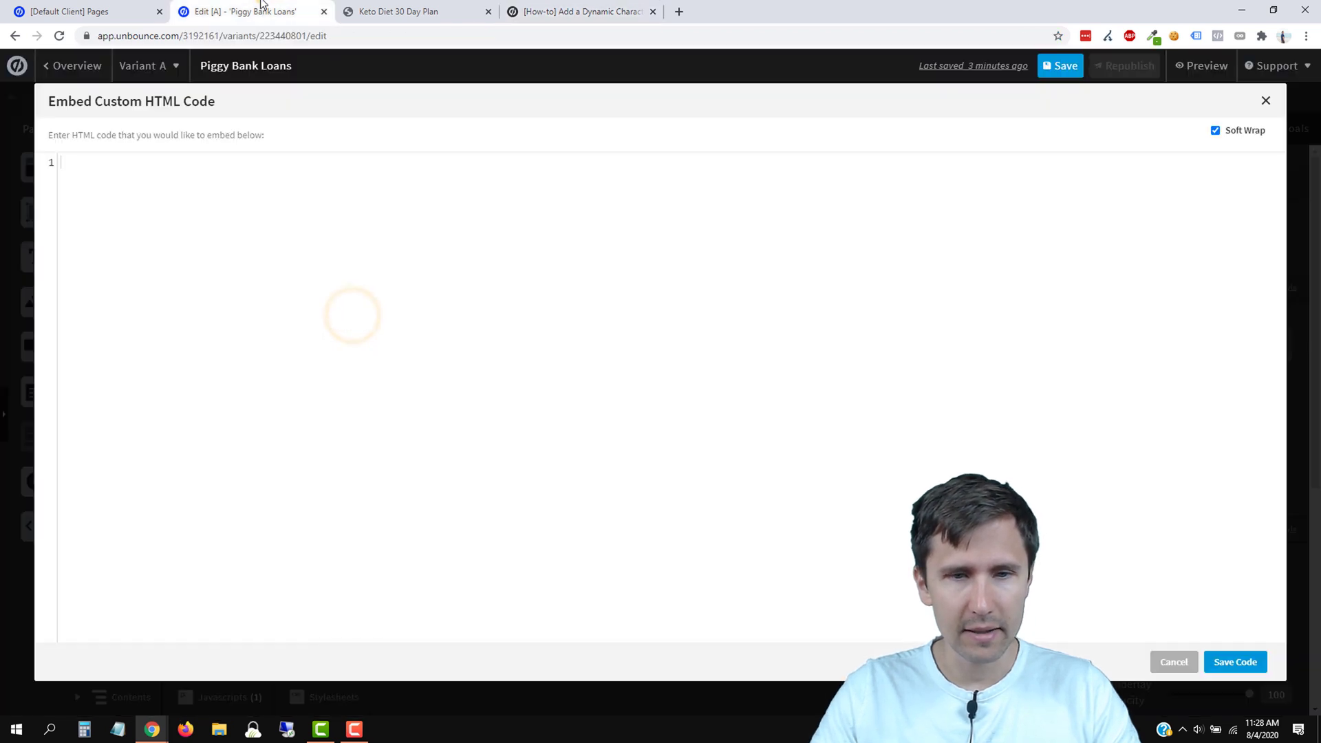
type("<div id=\"textarea_feedback\"></div>")
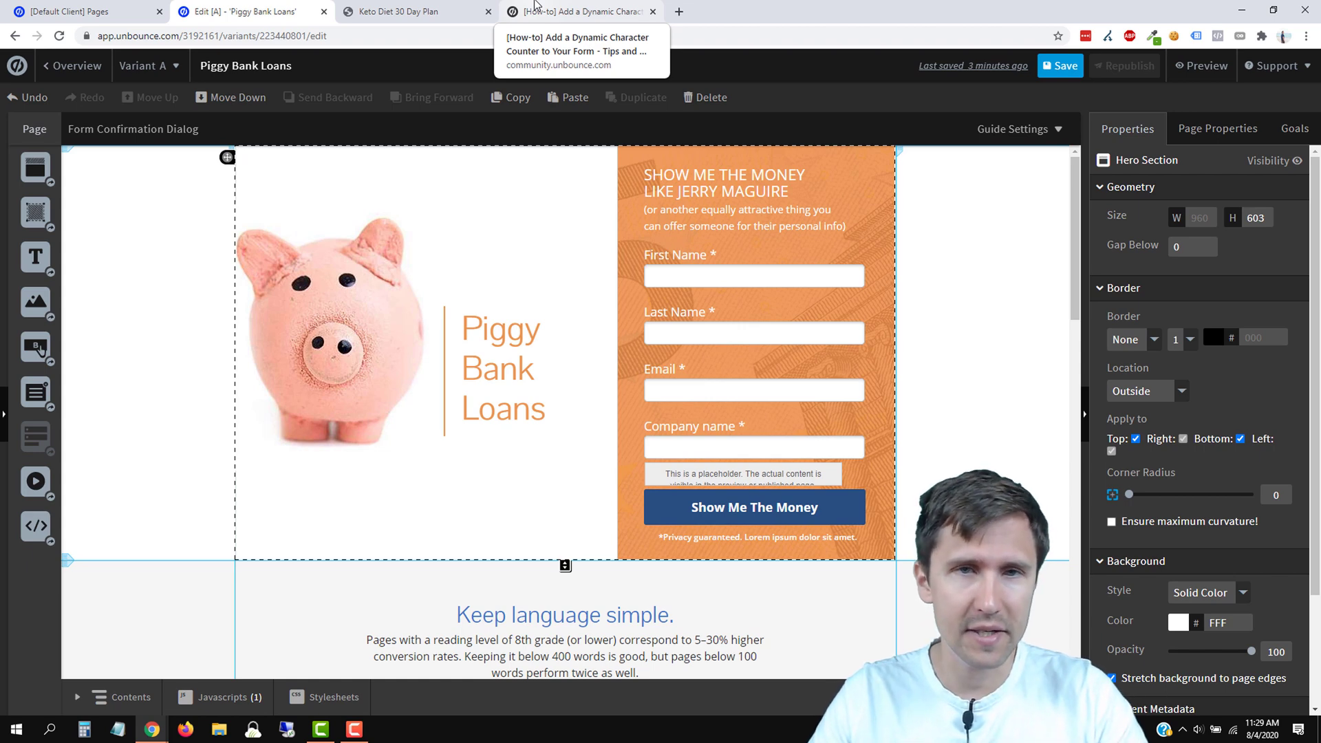
Copy the Step 2 script from the article and bring up the page variant's Javascripts.
left_click(579, 11)
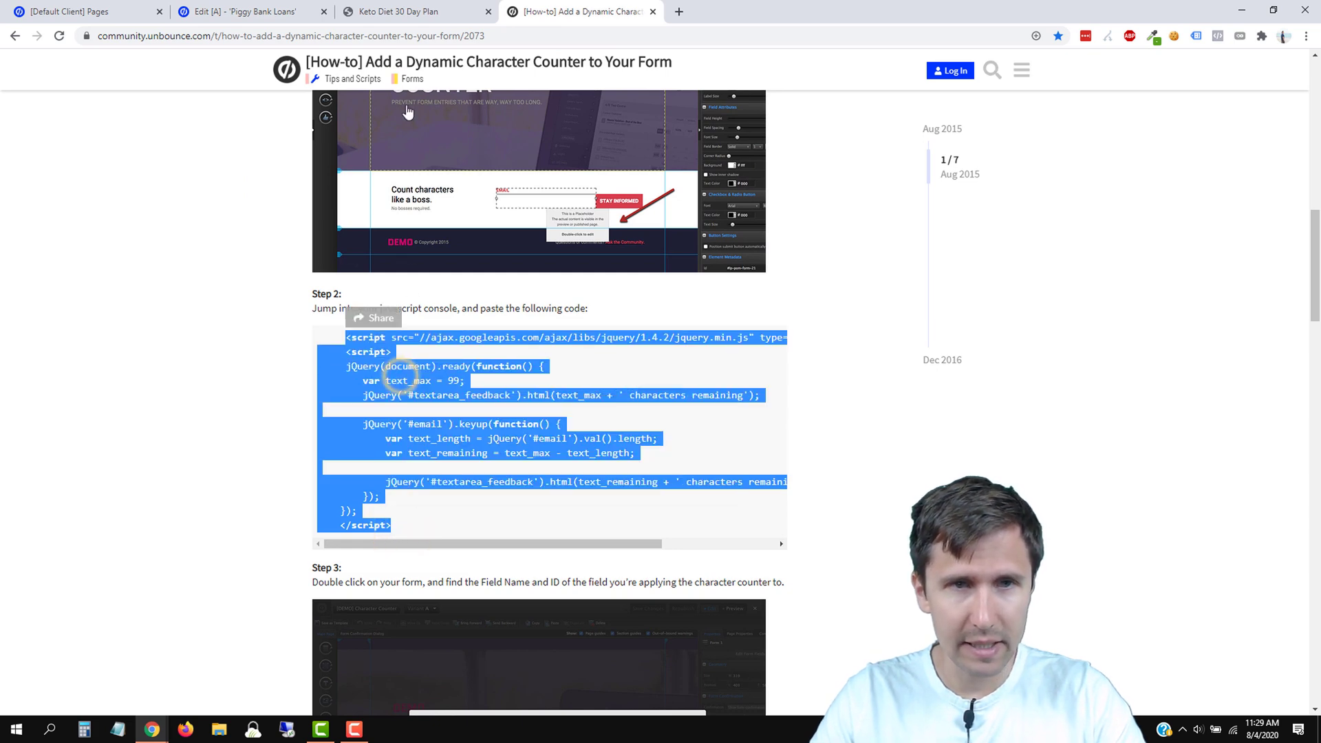
left_click(245, 11)
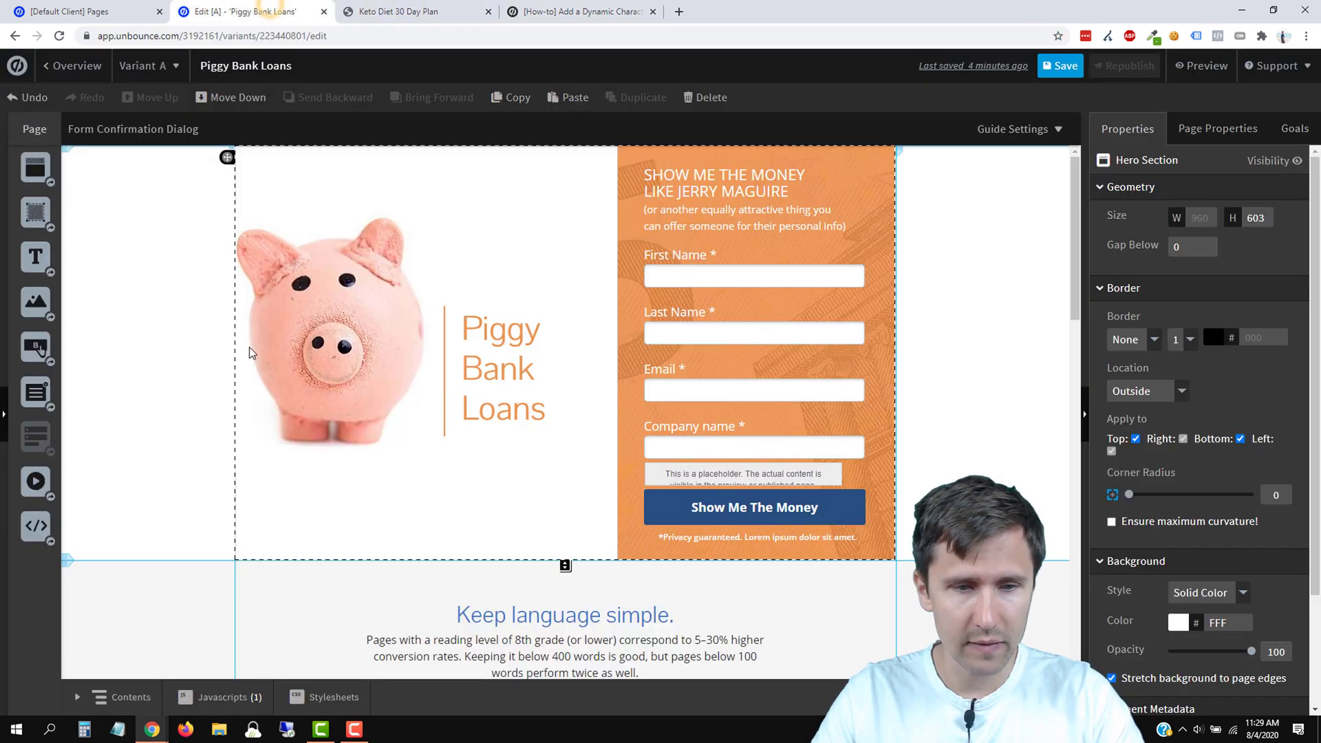
left_click(224, 697)
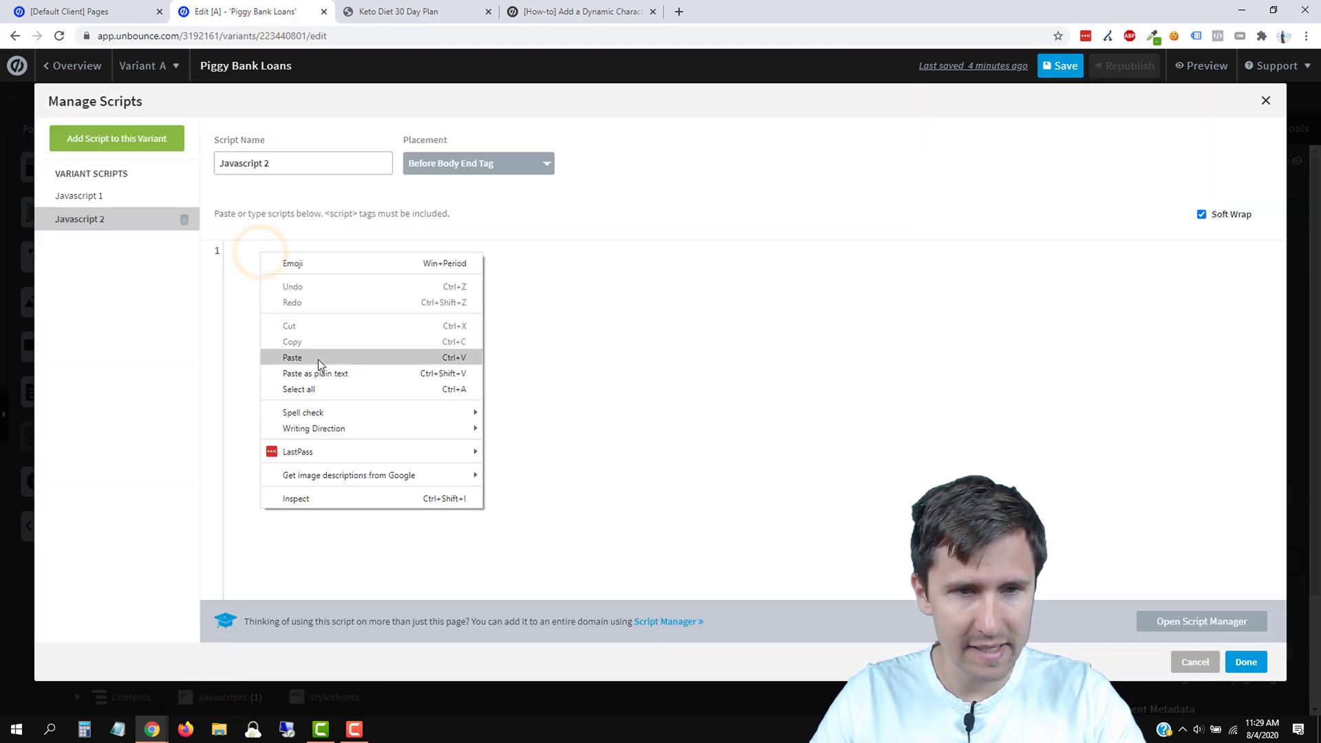
Paste the counter code into the new script and name it 'character countdown'.
left_click(291, 358)
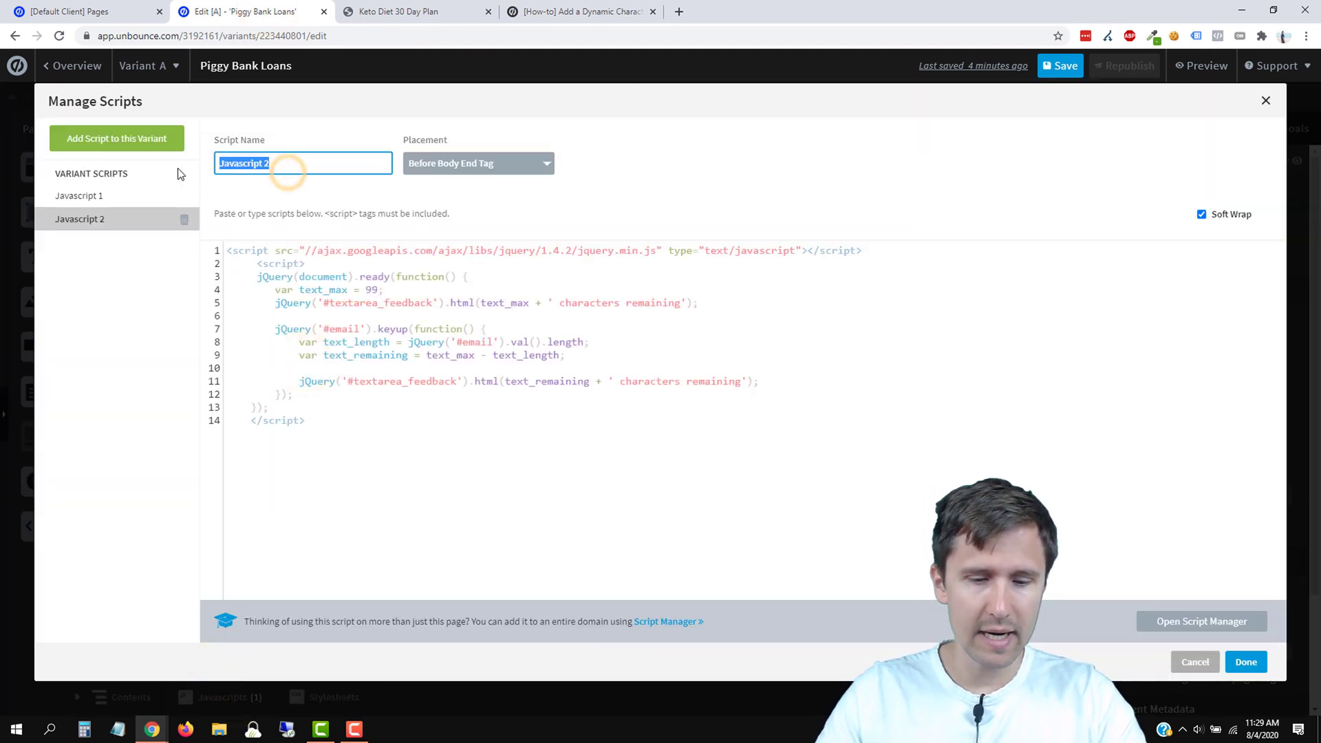
type("character cou")
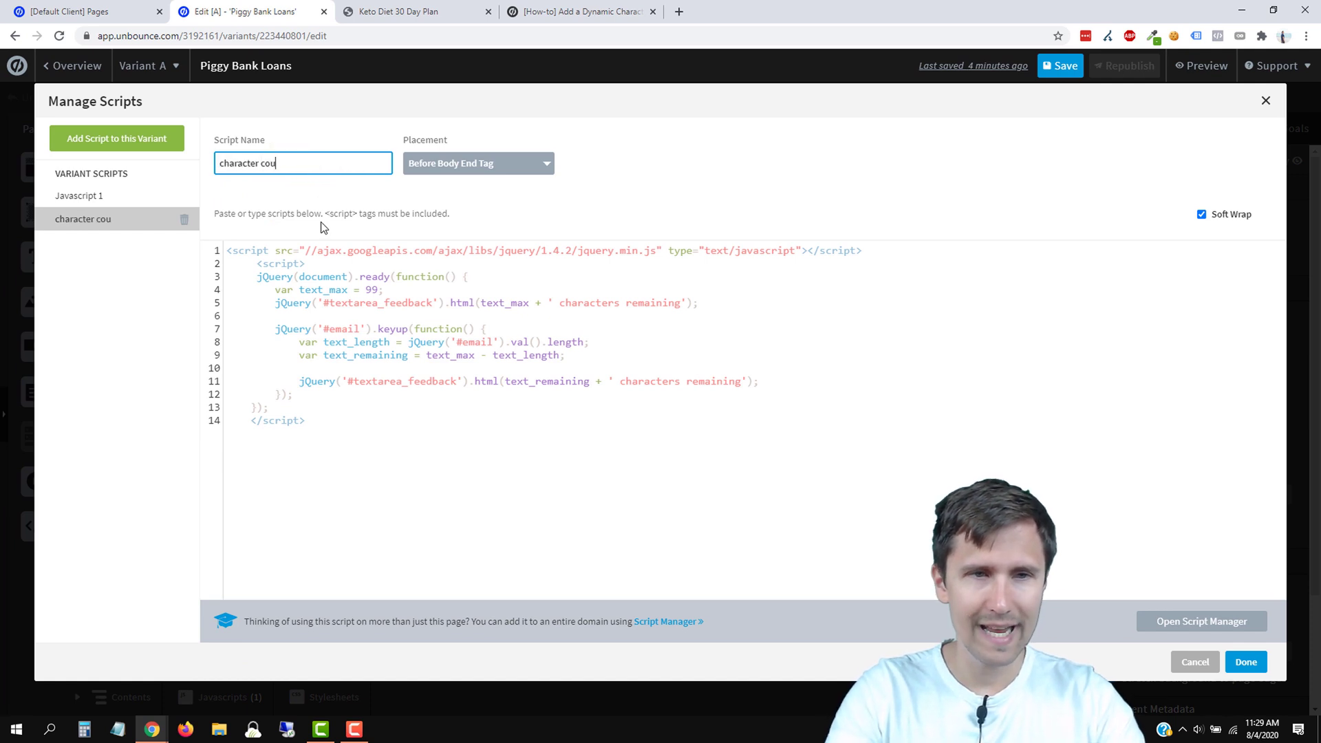
type("ntdown")
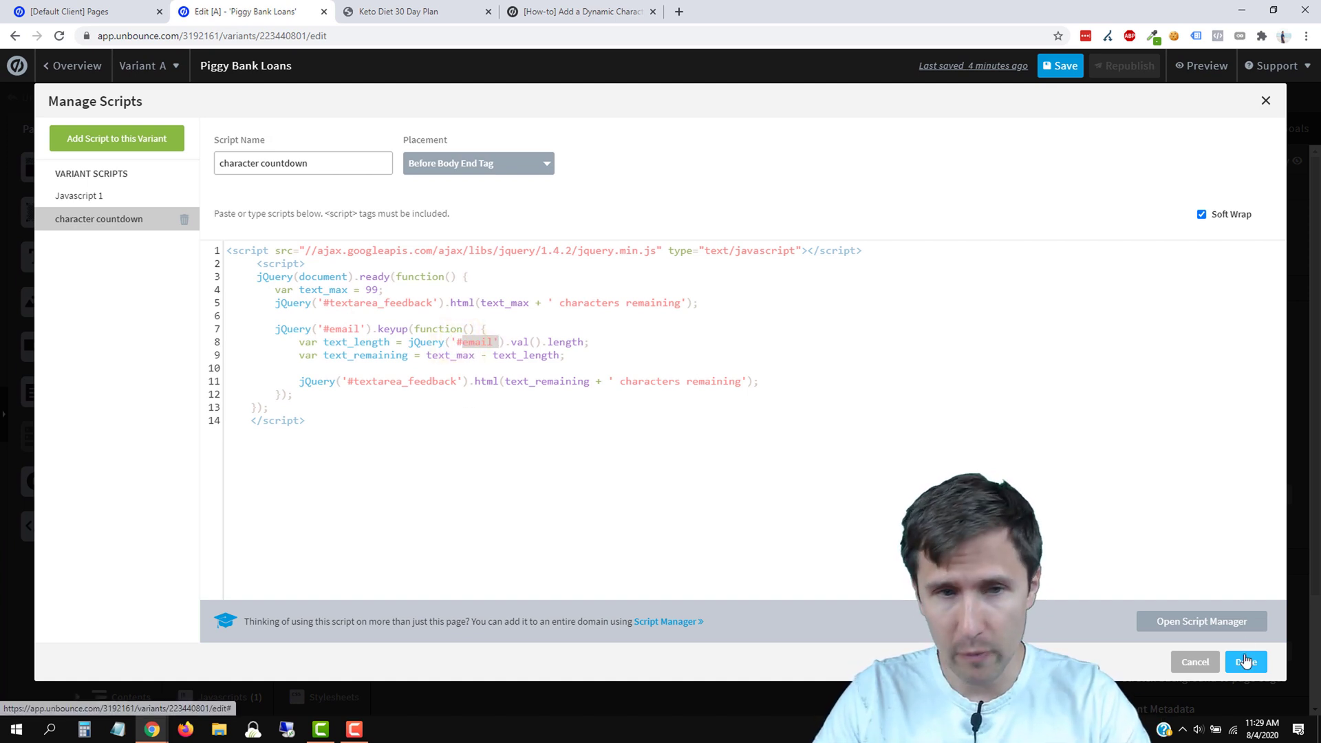
Save the script, then copy the Company name field's ID 'company_name' in the form designer.
left_click(1245, 662)
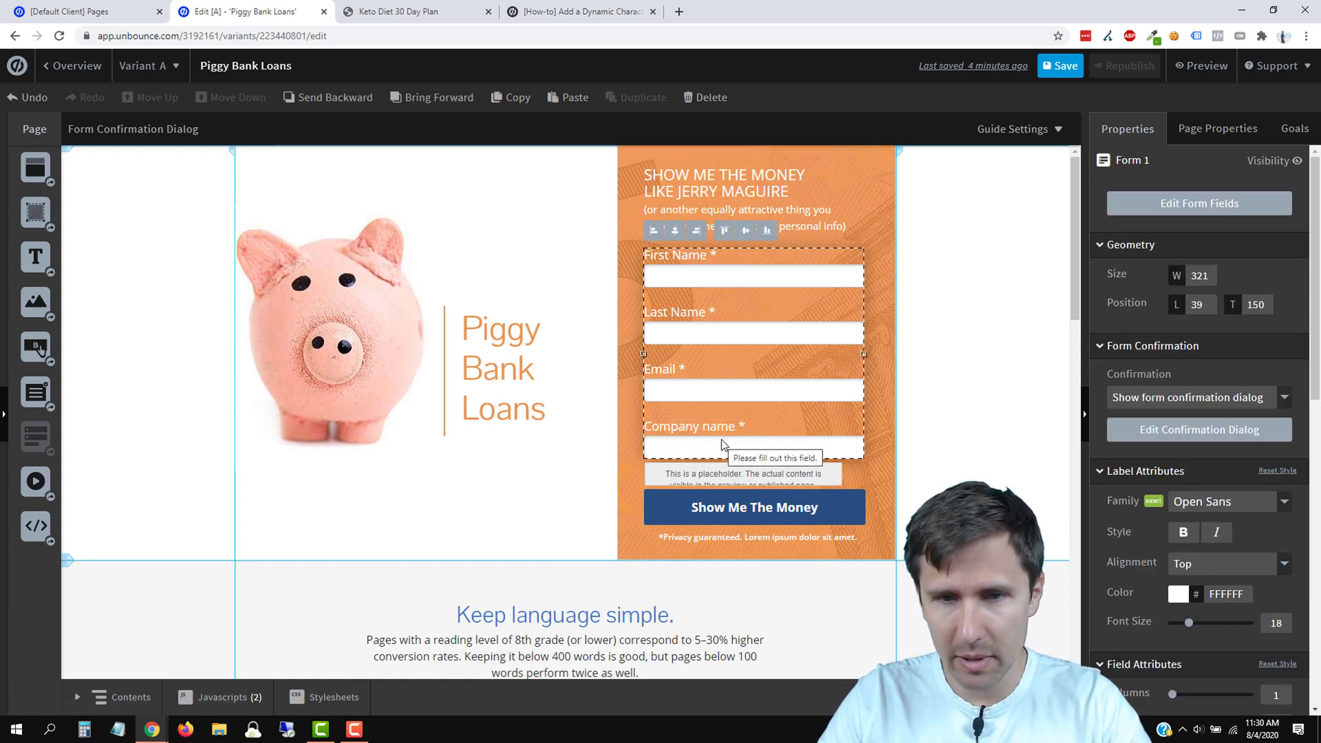
left_click(1198, 204)
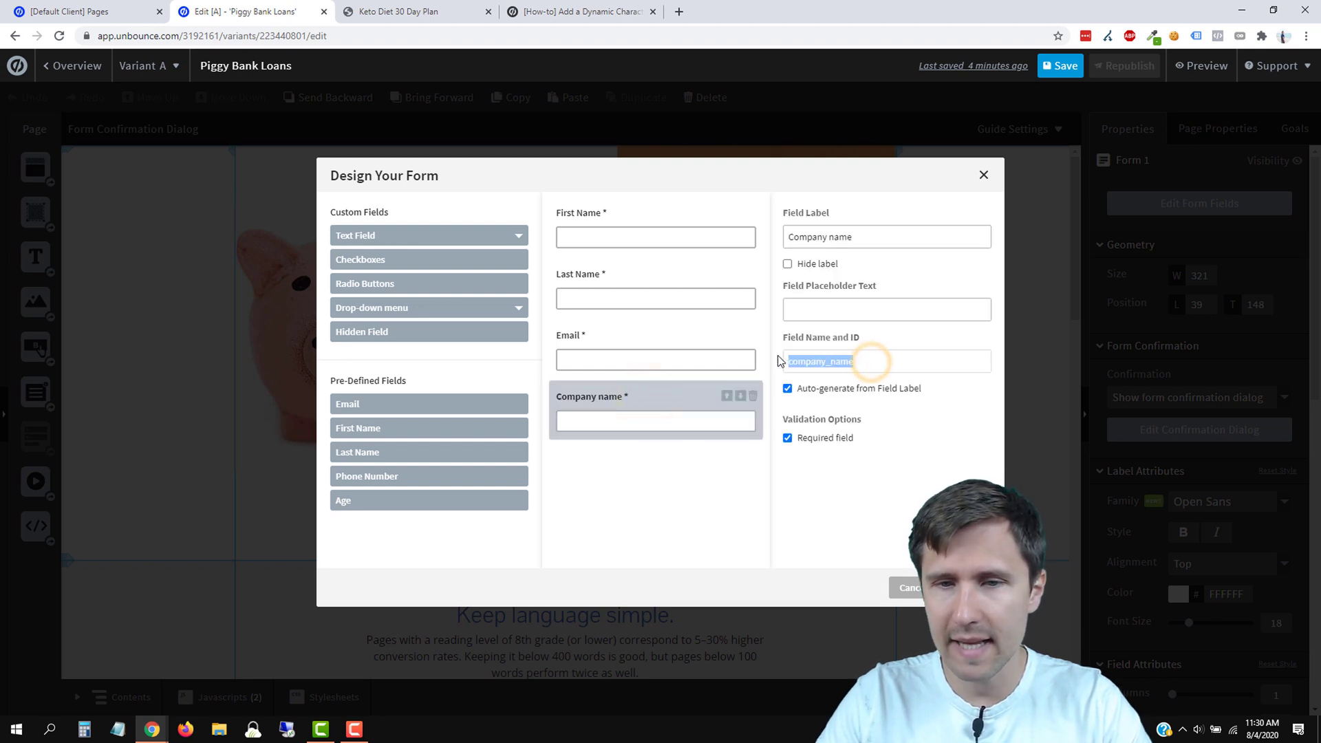
right_click(842, 361)
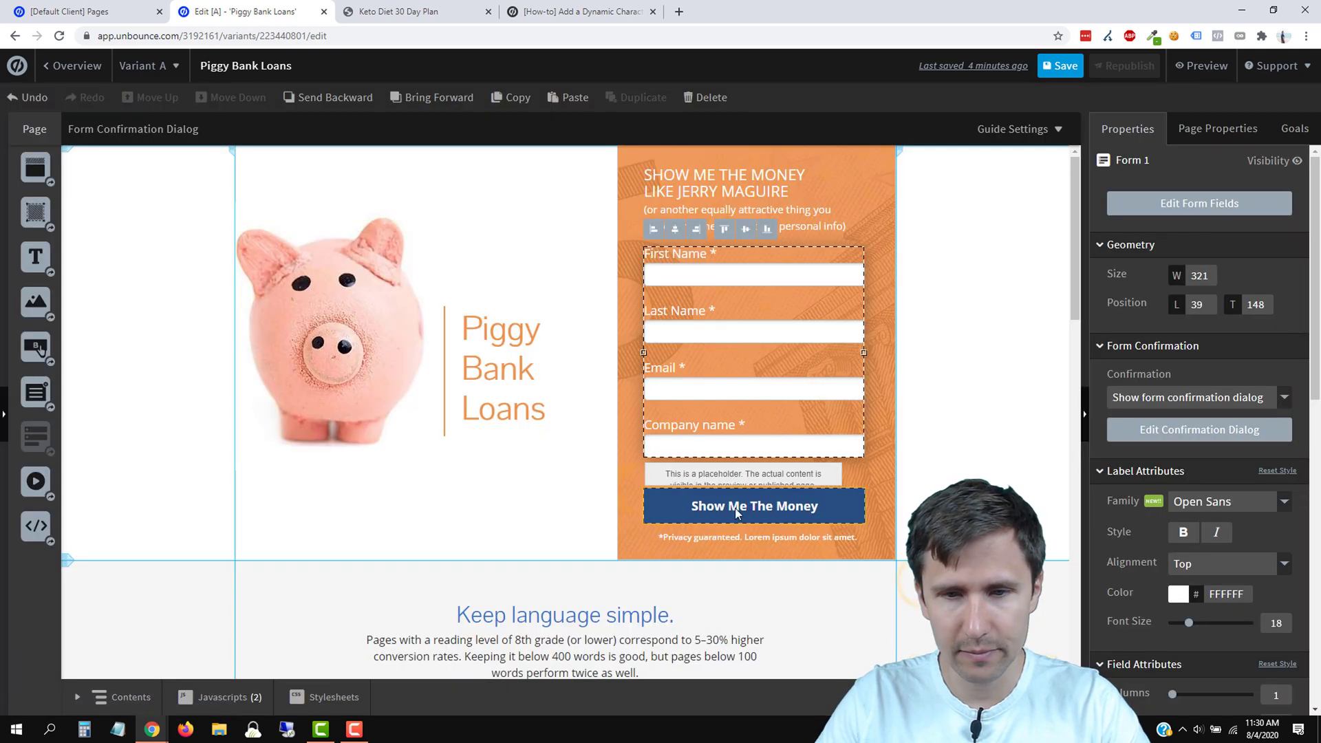
Replace the script's #email selectors with #company_name in the character countdown script.
left_click(223, 696)
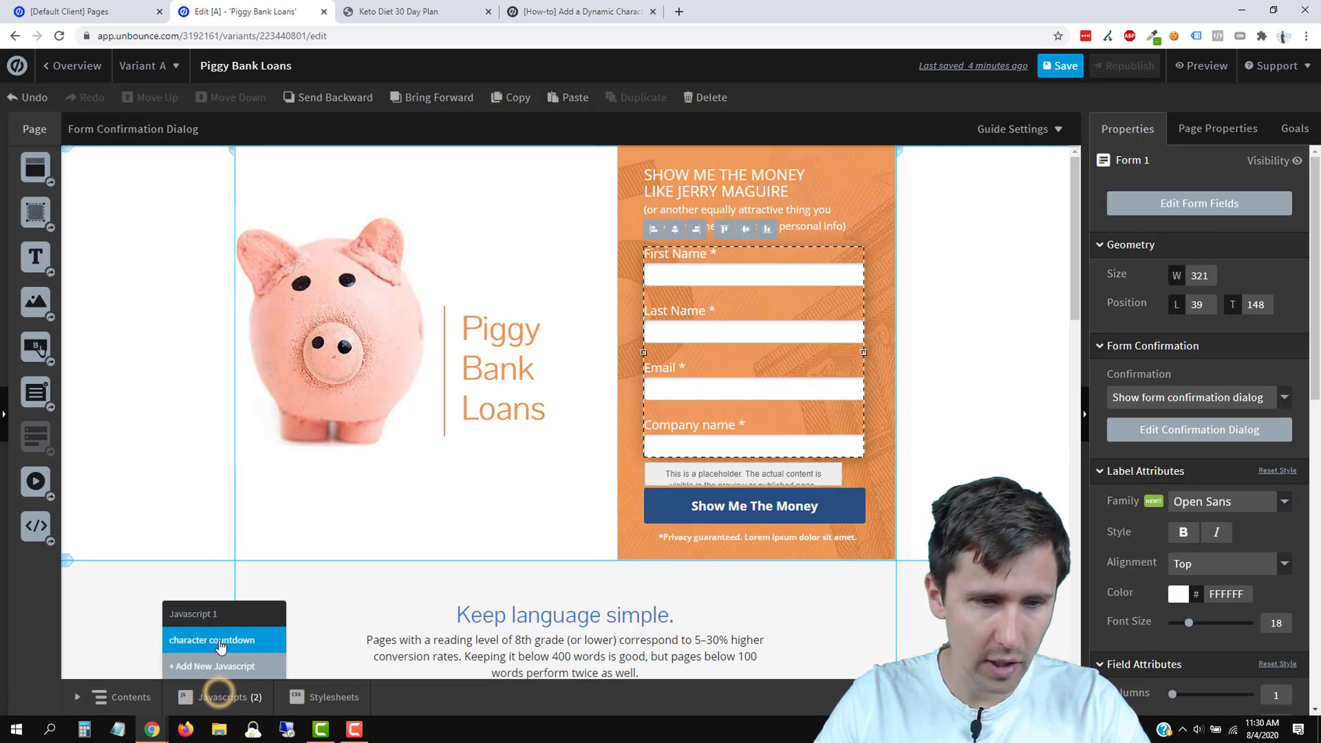
left_click(212, 640)
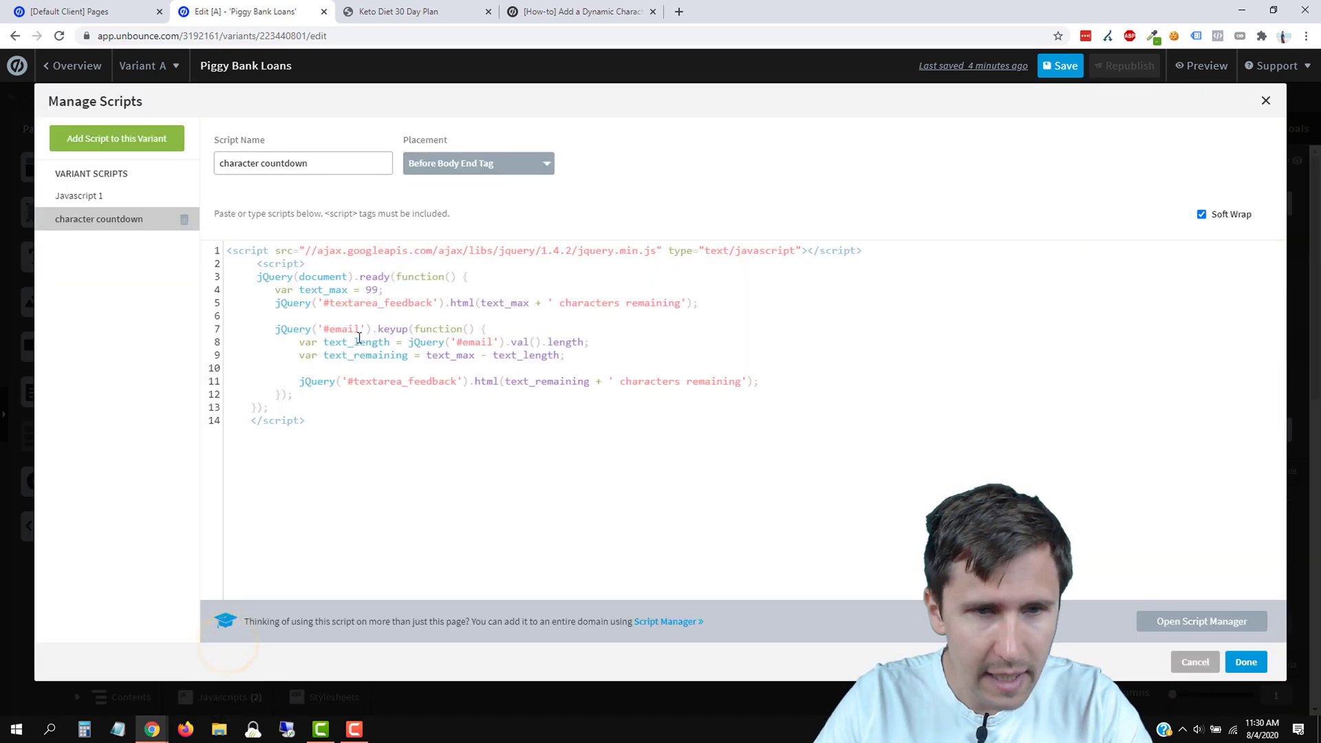
double_click(340, 329)
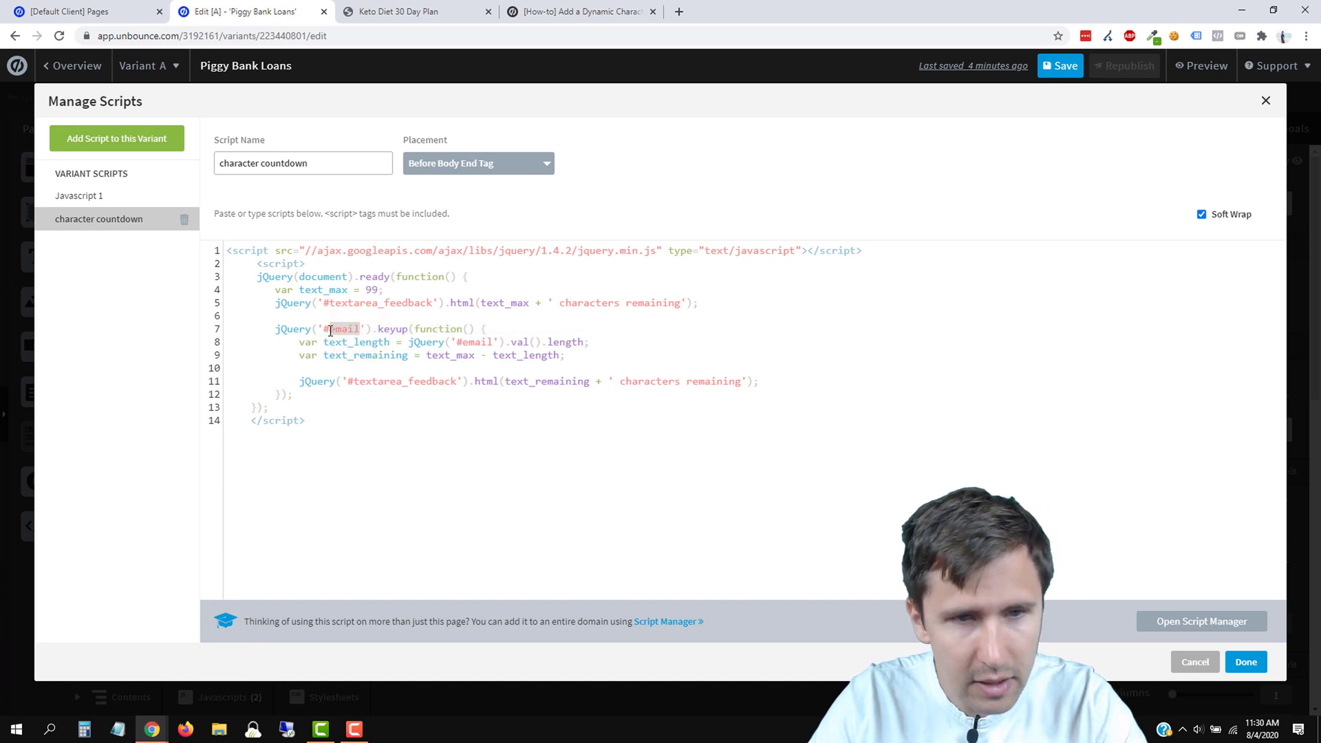
type("#company_name")
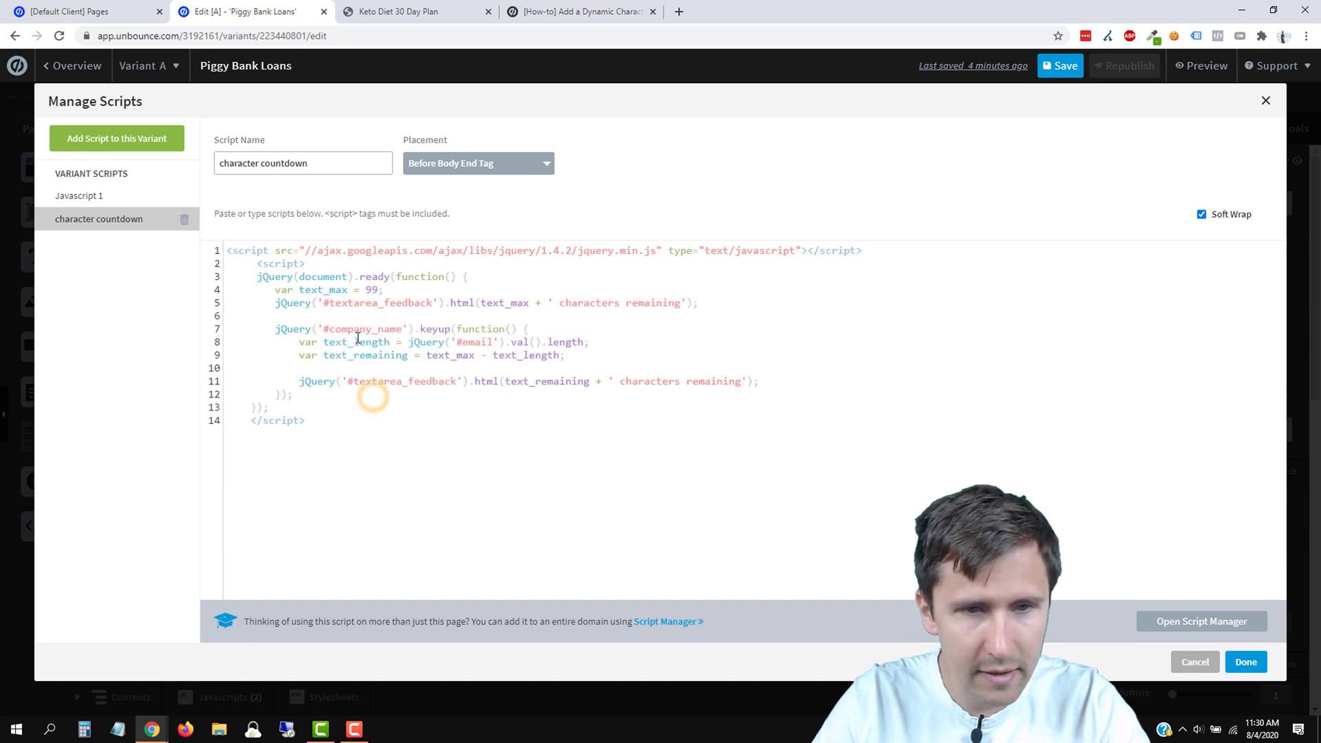
double_click(478, 342)
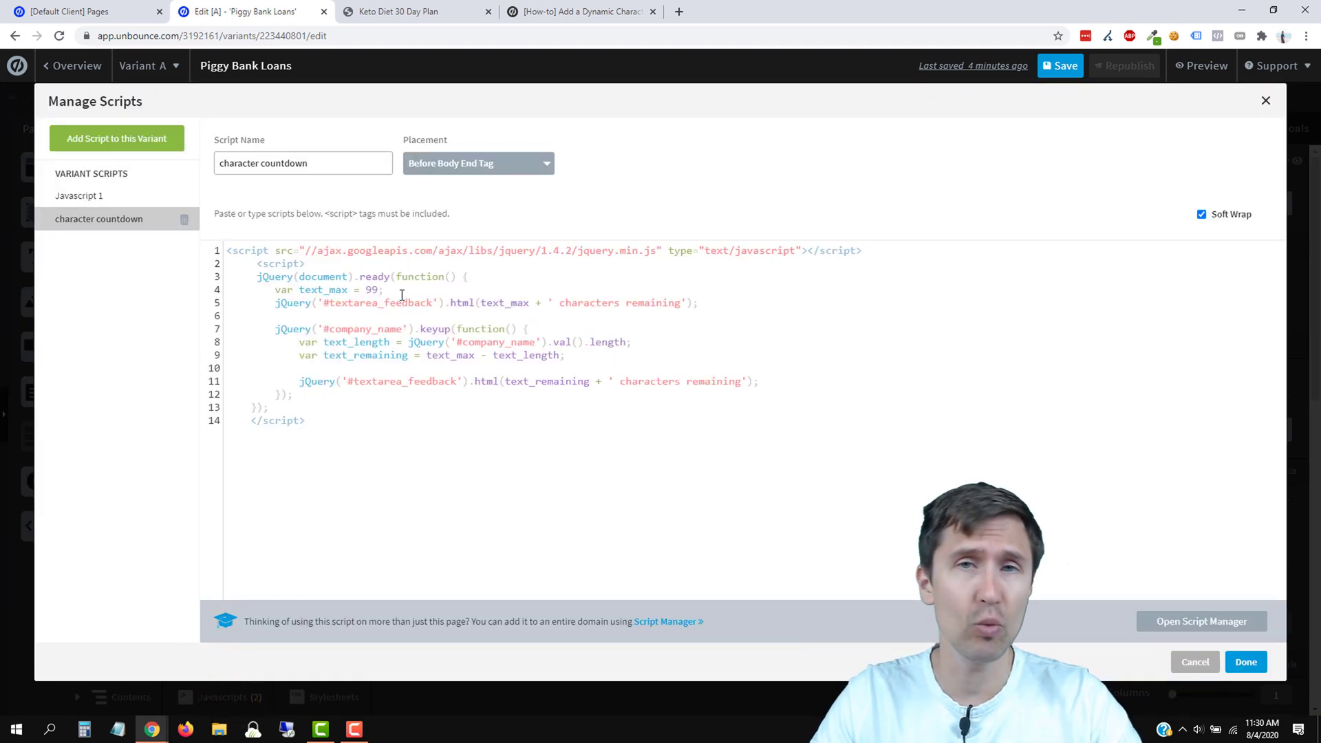
Change text_max from 99 to a 200-character limit.
double_click(371, 290)
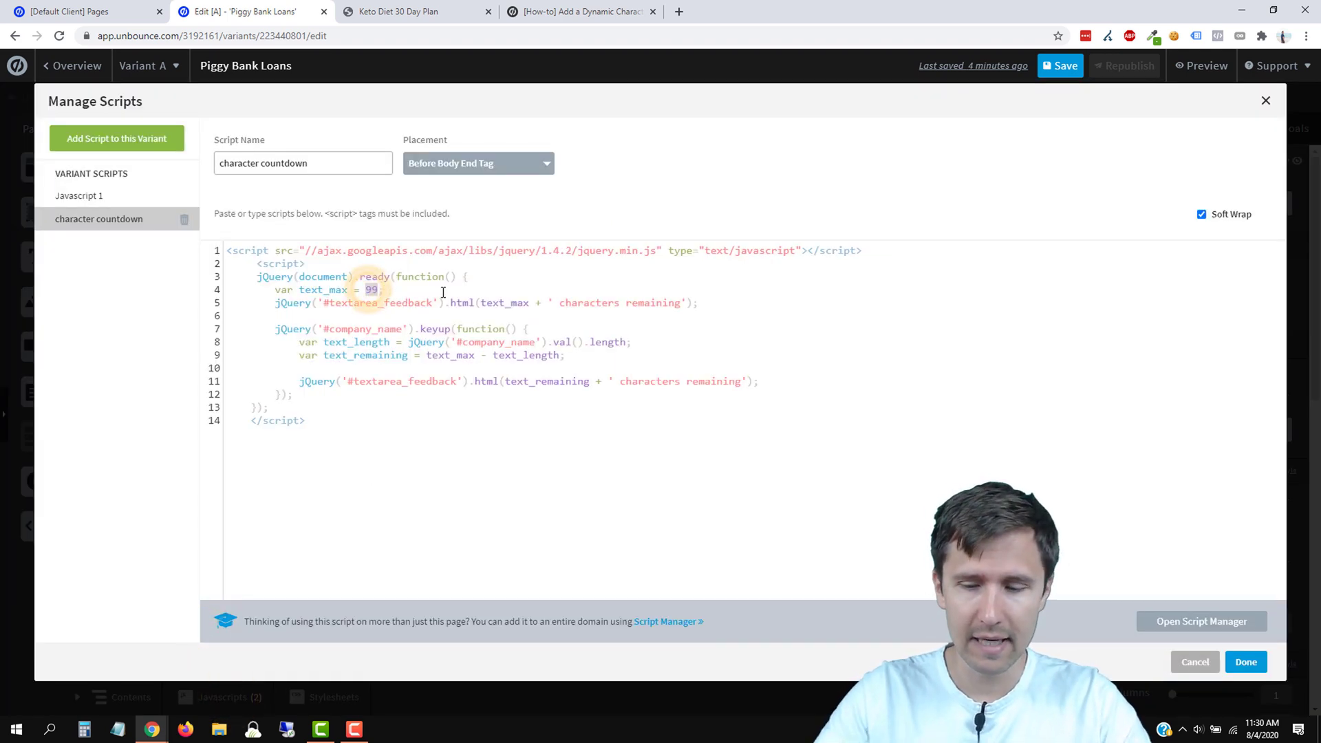
type("150")
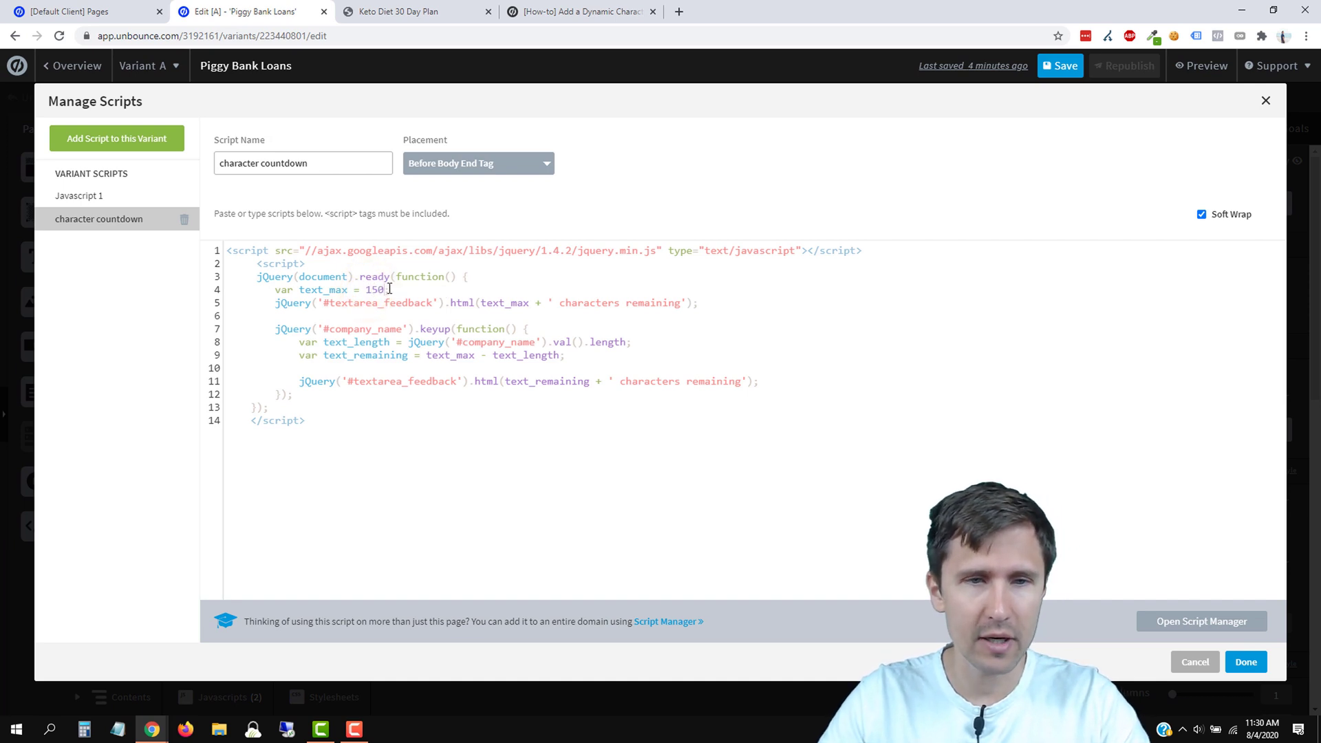
type("2")
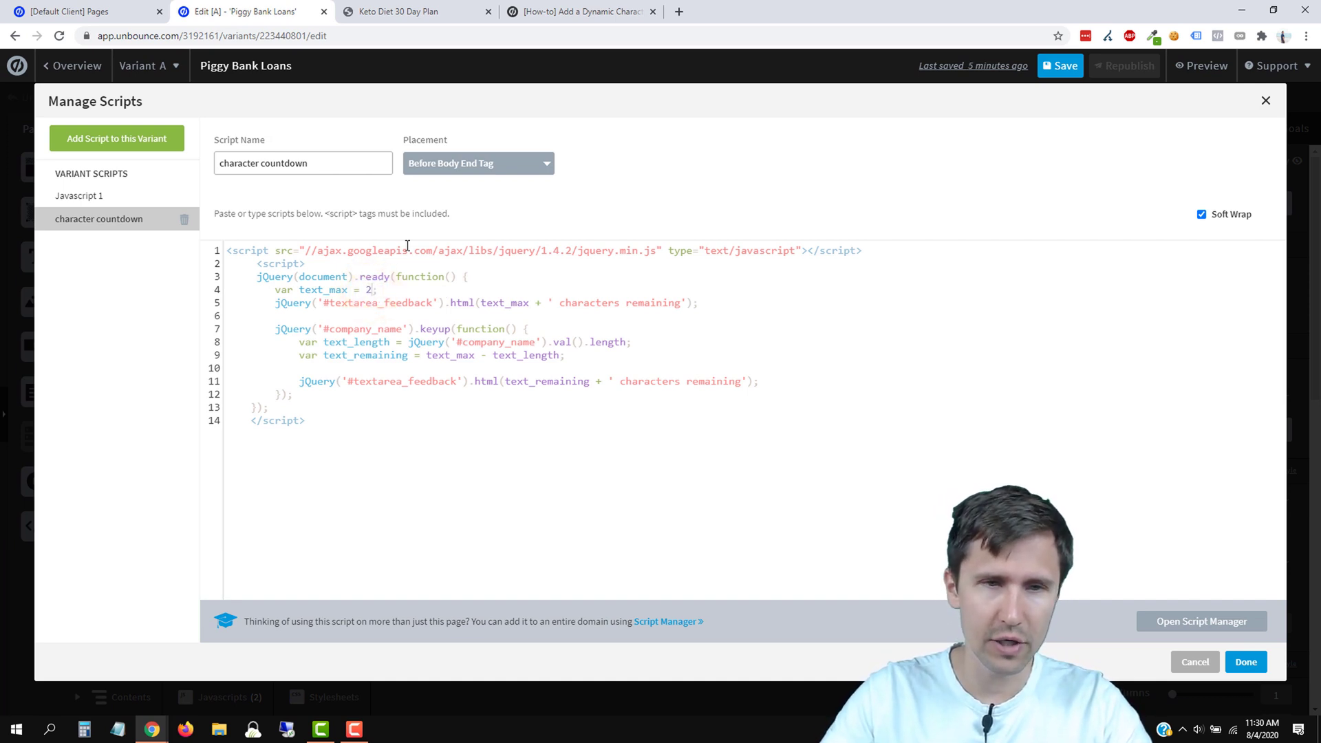
type("00")
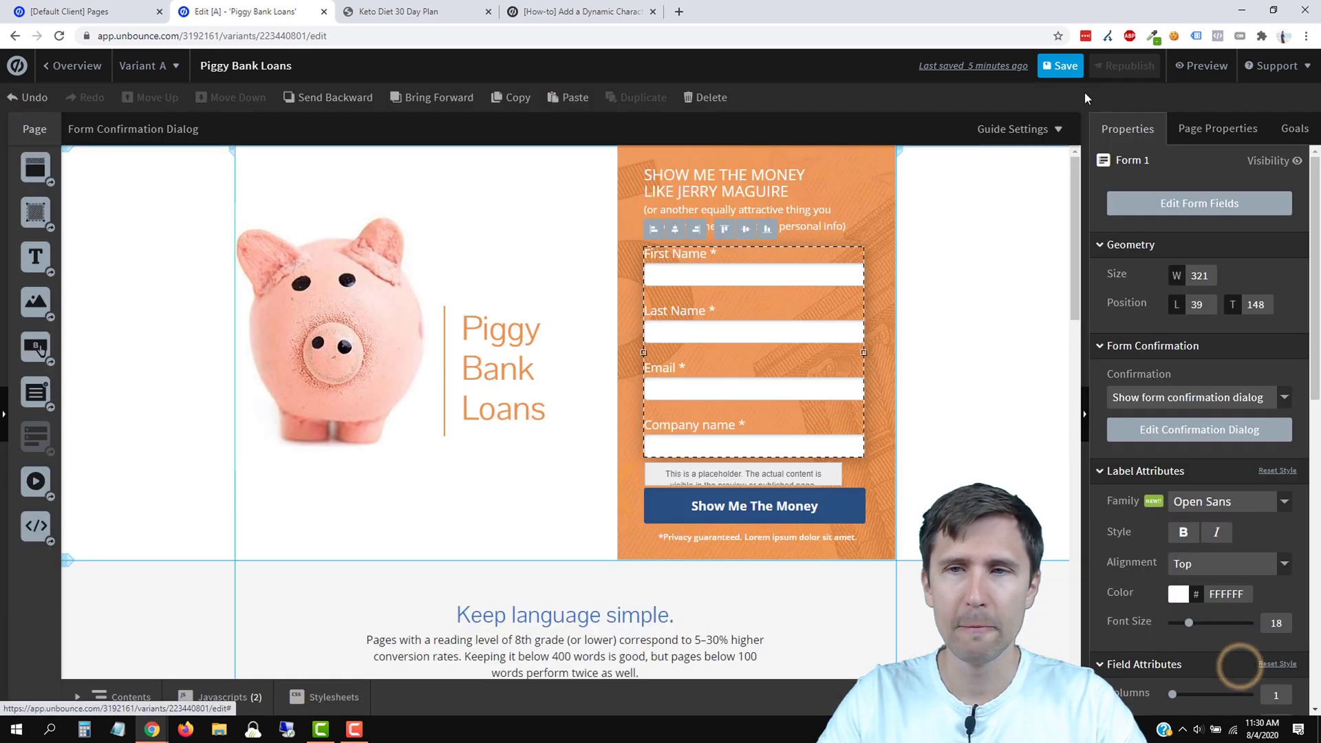
Save the page, preview it and enter 'asdf' in the Email field.
left_click(1059, 66)
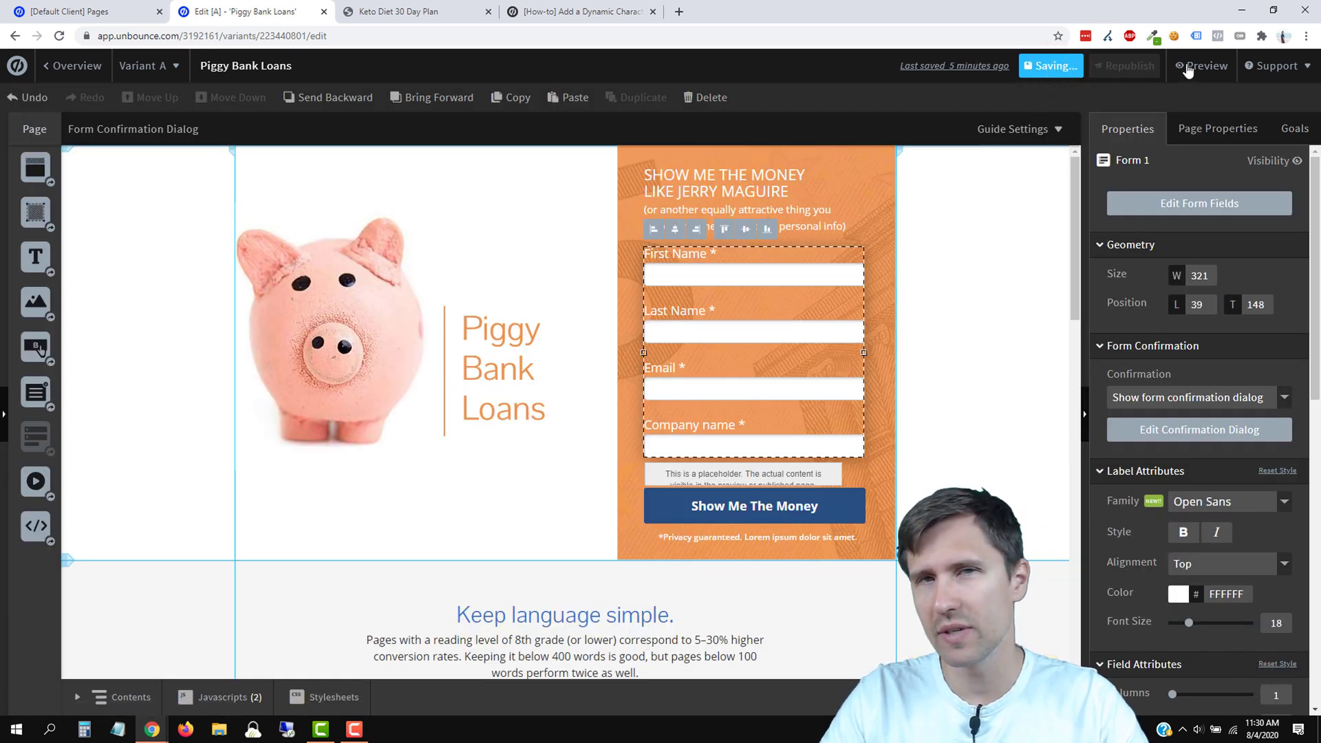
left_click(1203, 66)
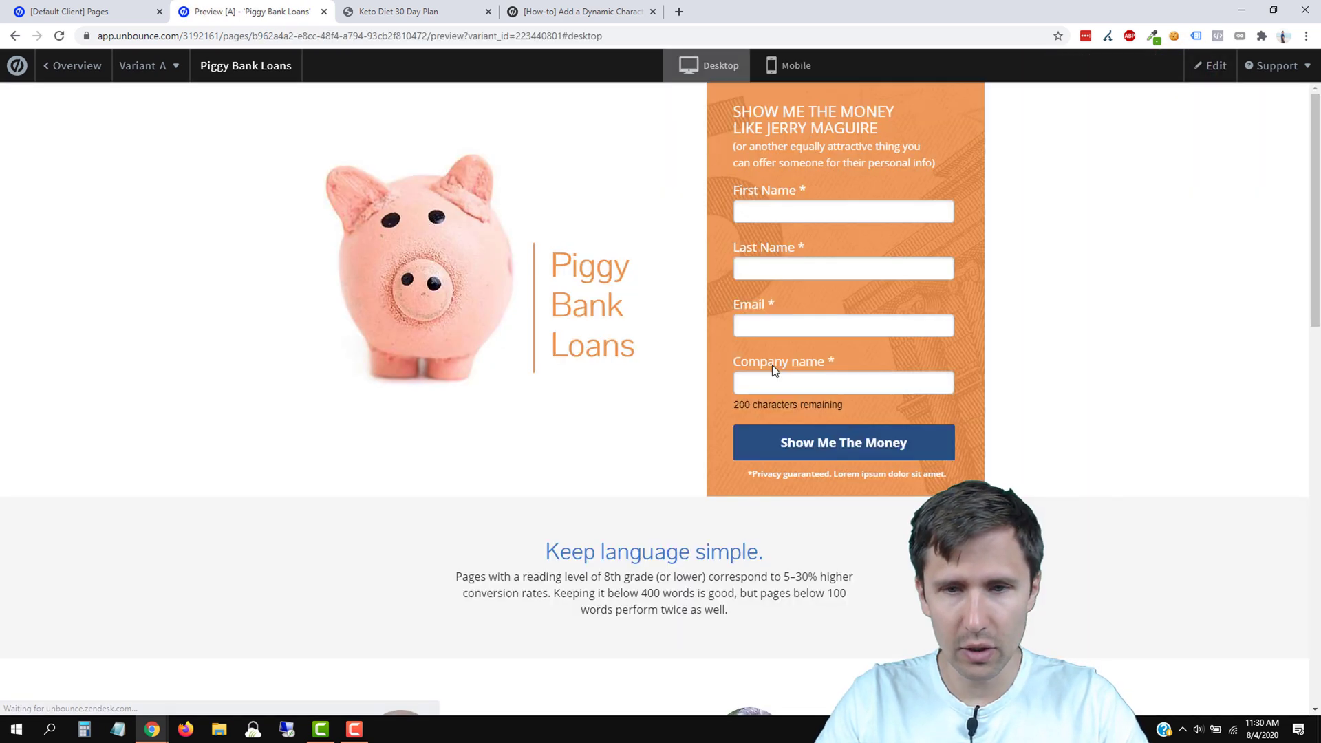
left_click(842, 324)
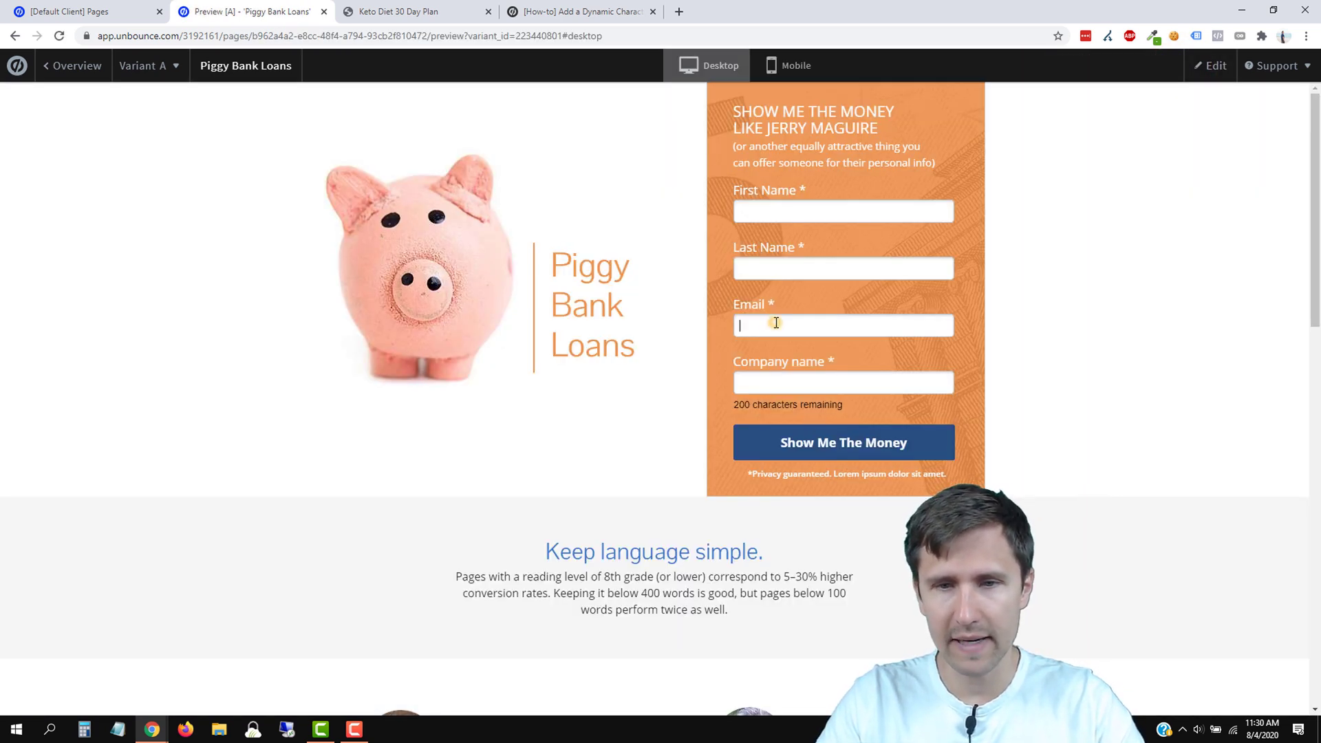
type("asdf")
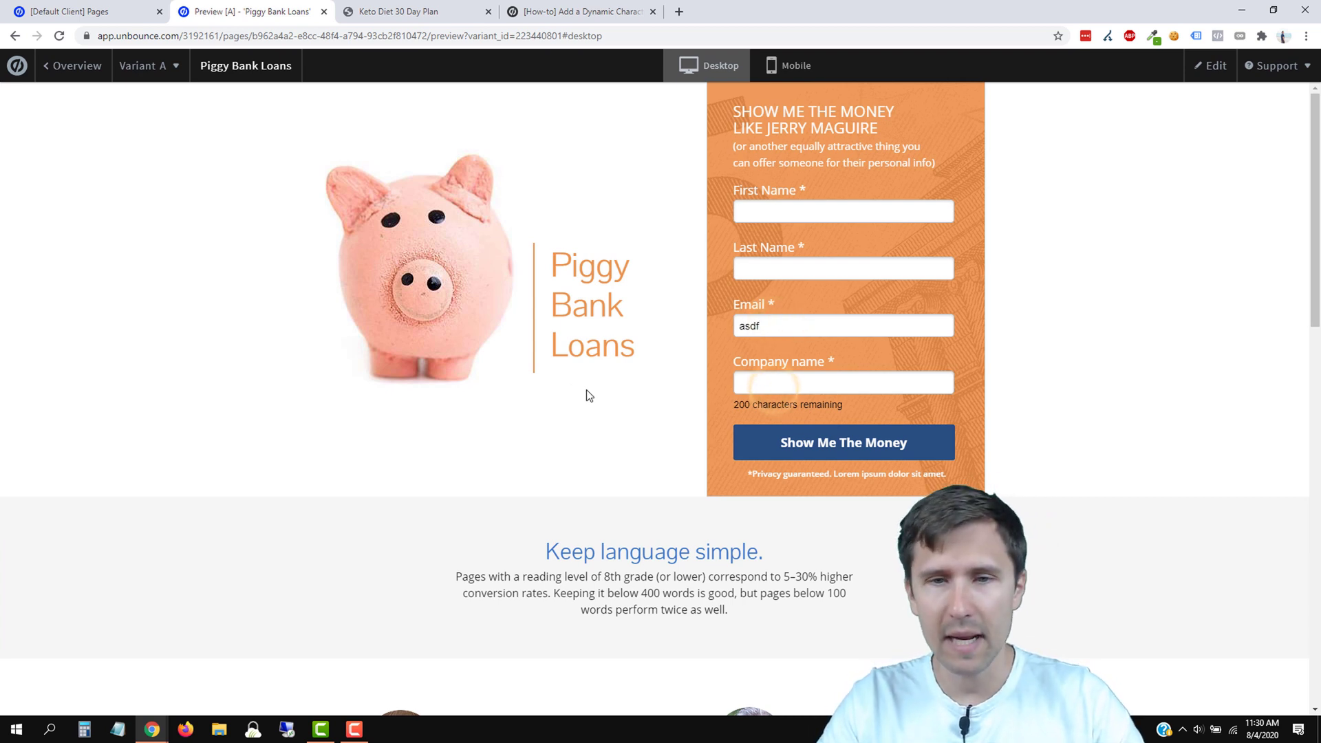
left_click(842, 381)
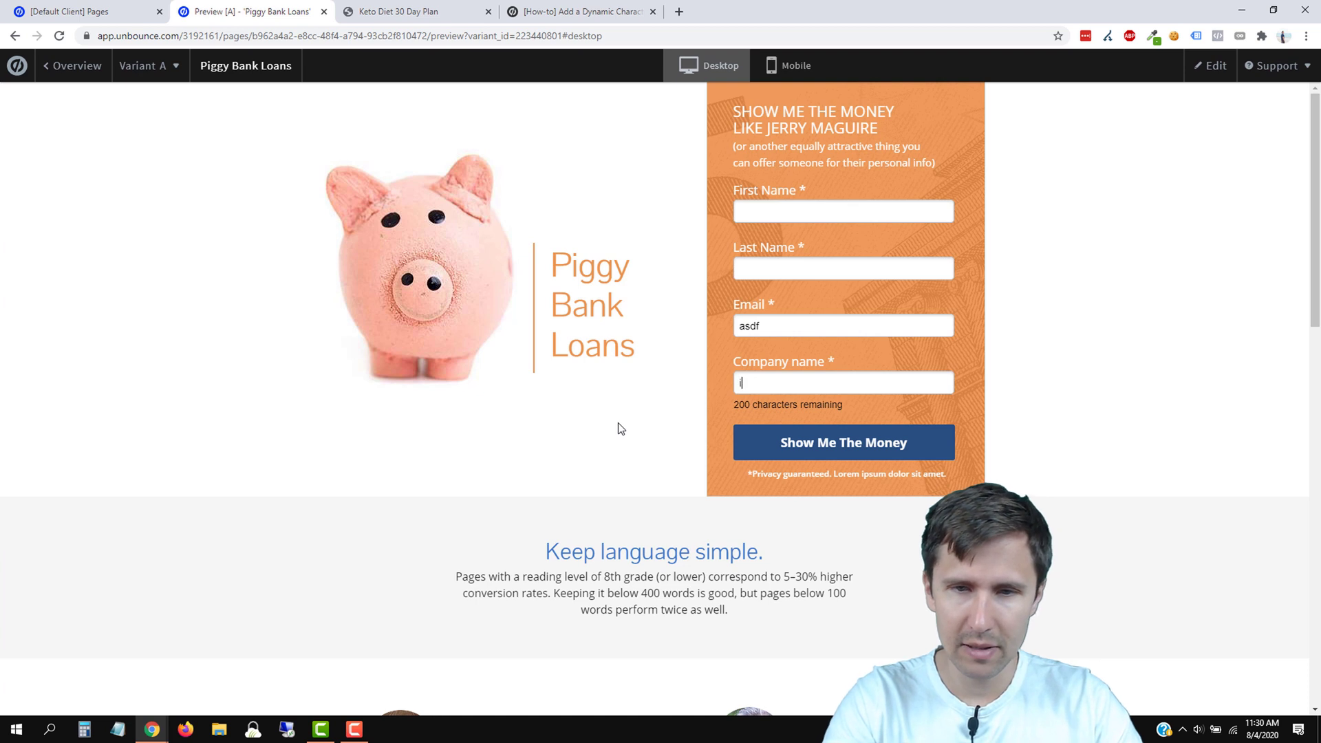
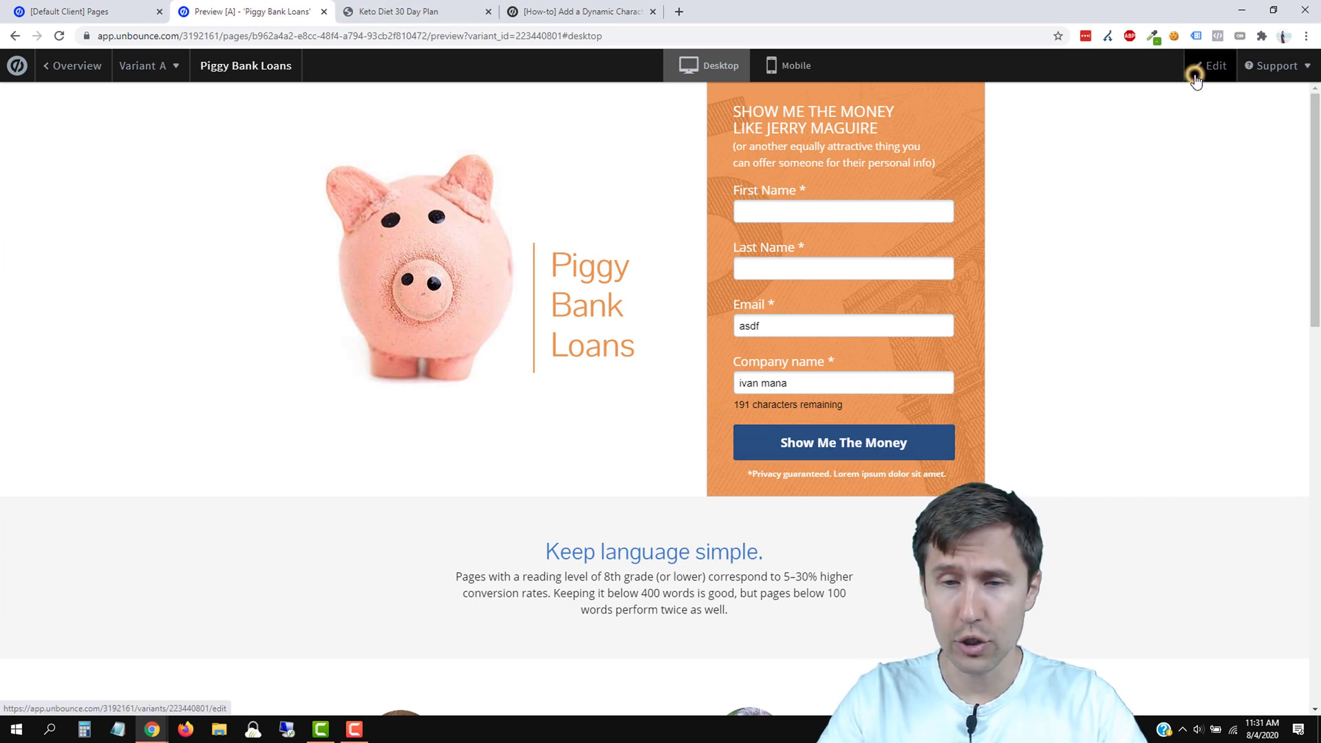
Back in the editor, move the counter placeholder out of the form and save the page.
left_click(1214, 66)
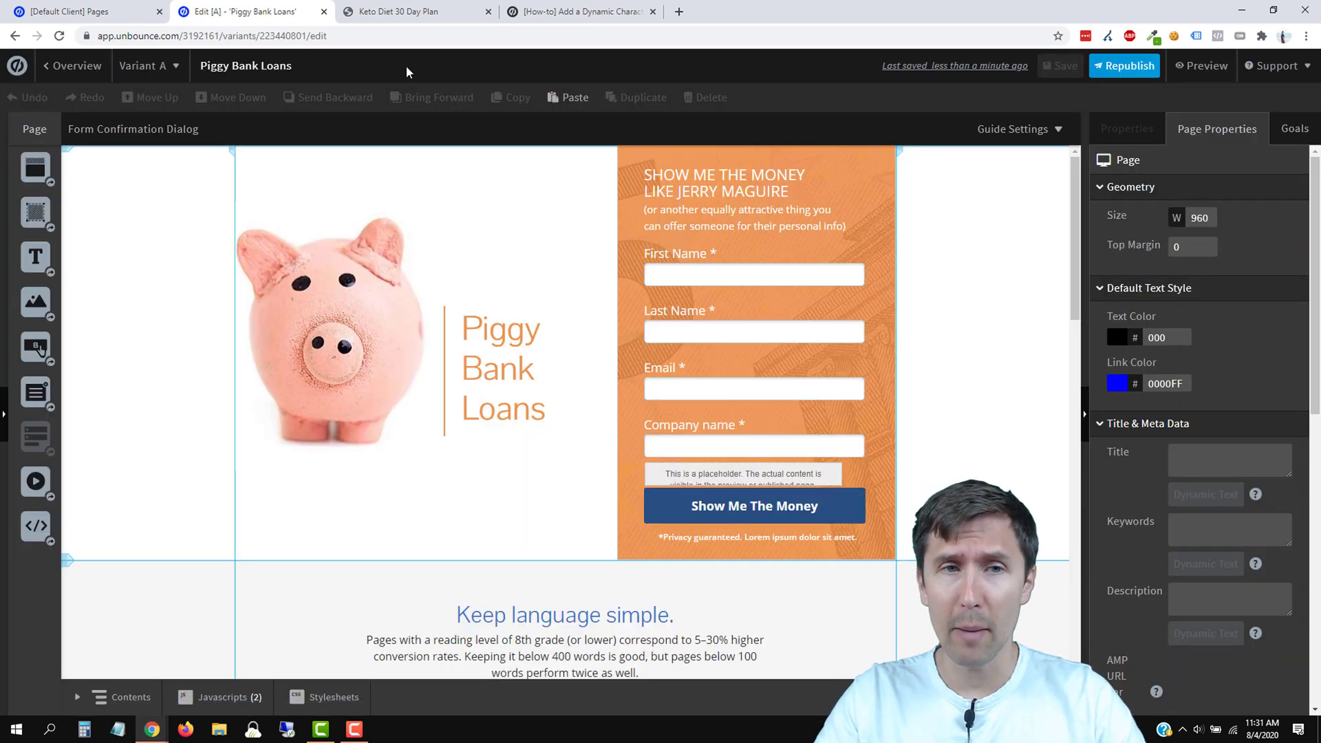
mouse_move(413, 11)
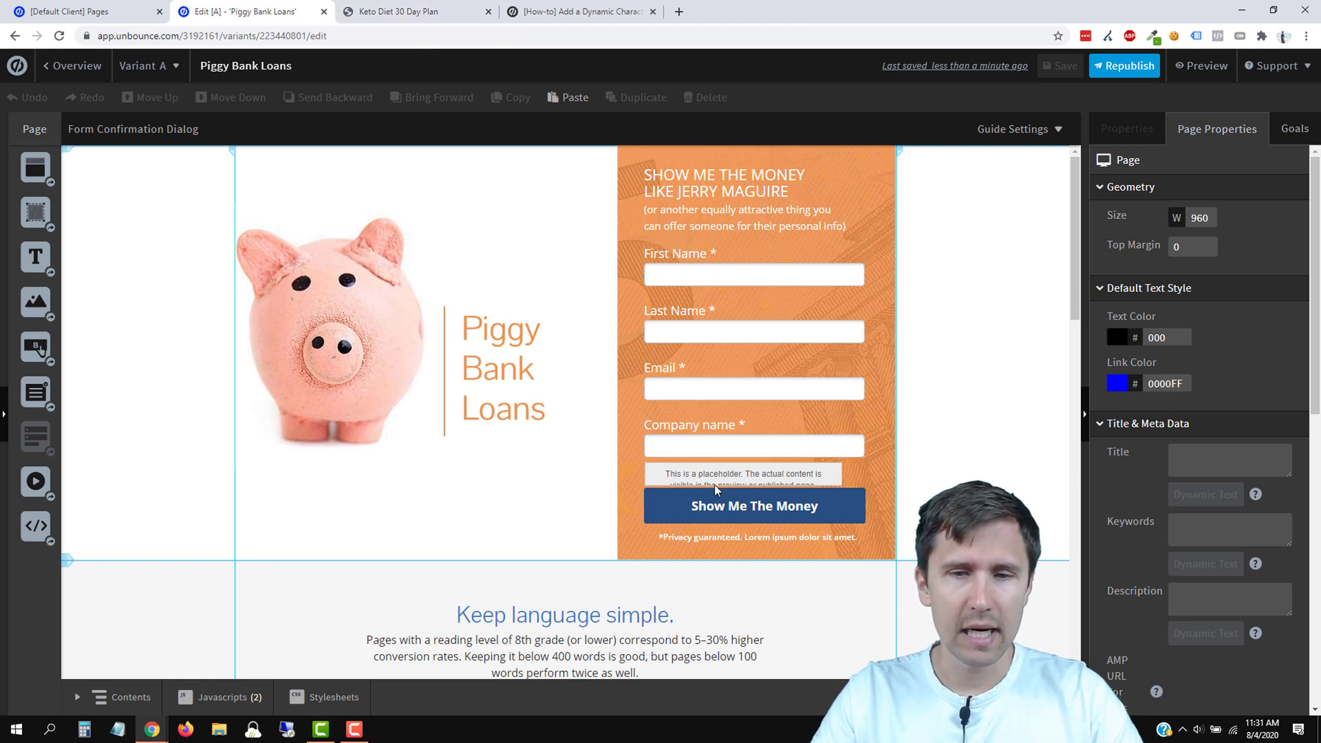
left_click(741, 473)
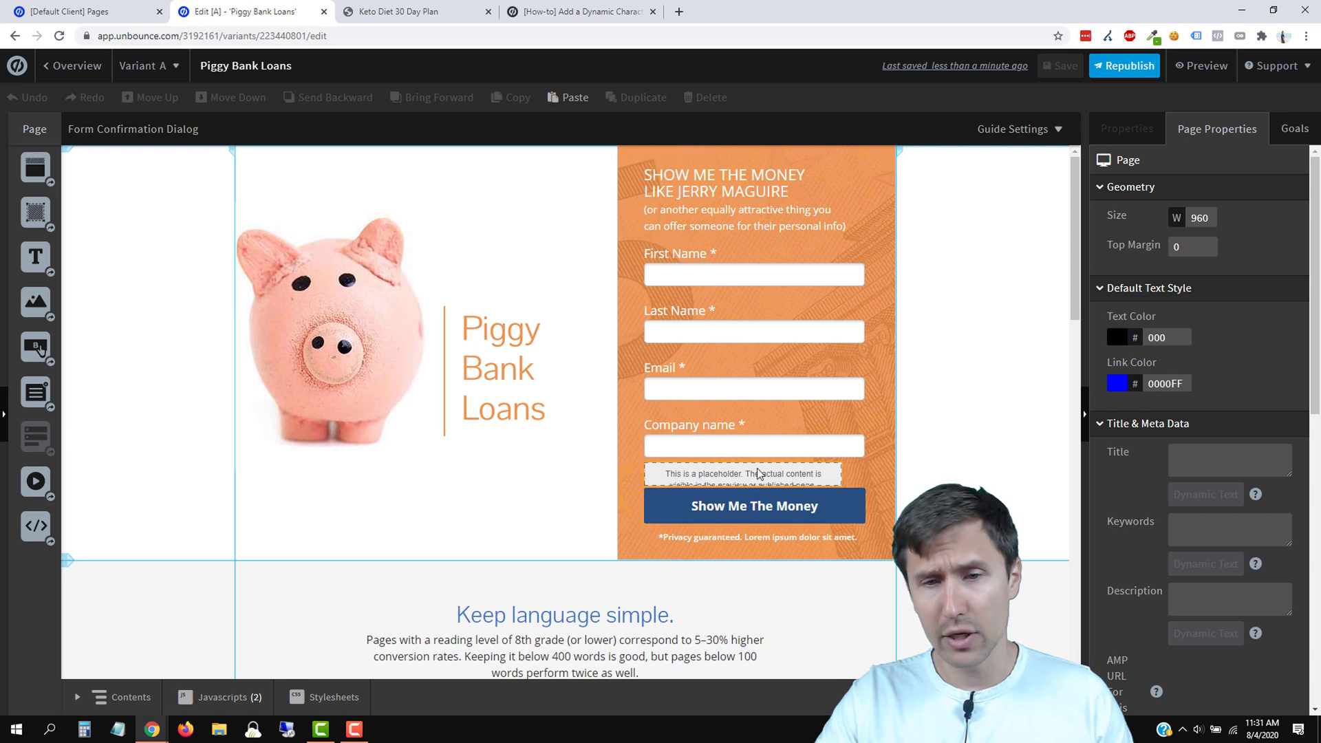
left_click(742, 473)
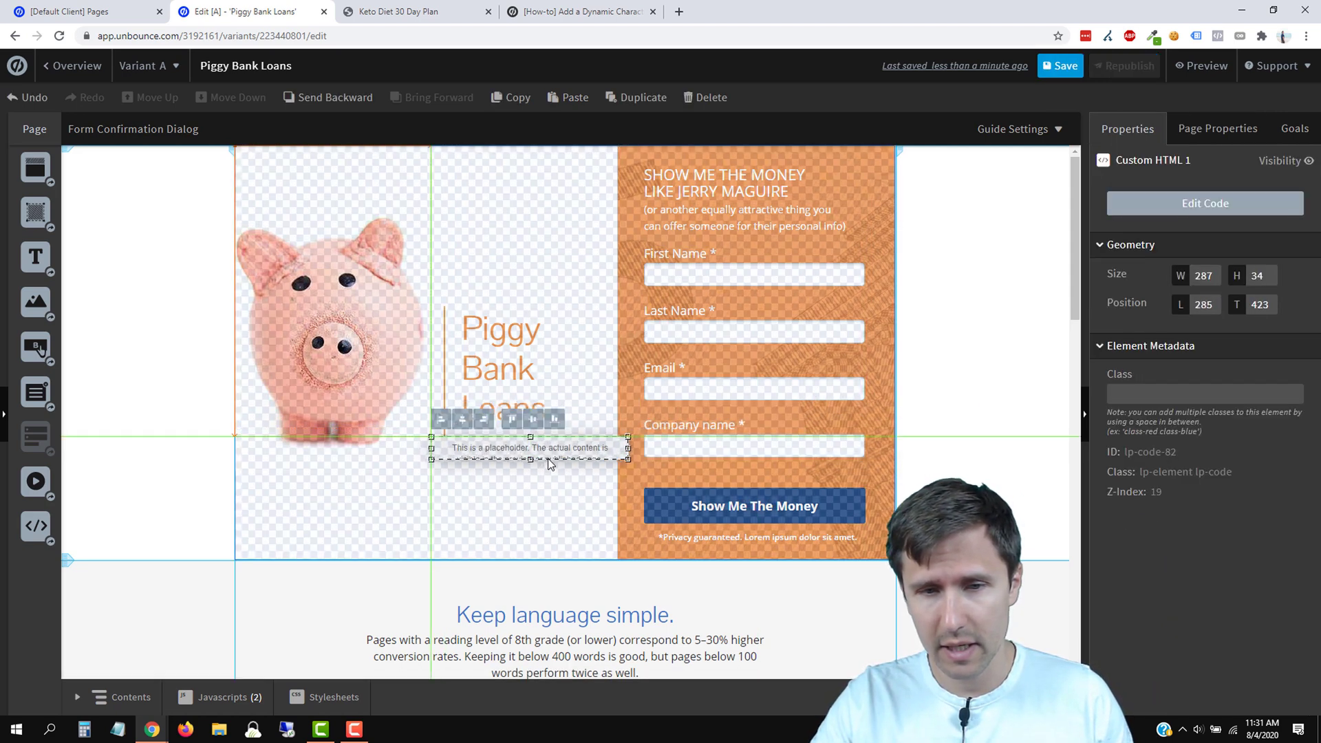
left_click(1060, 67)
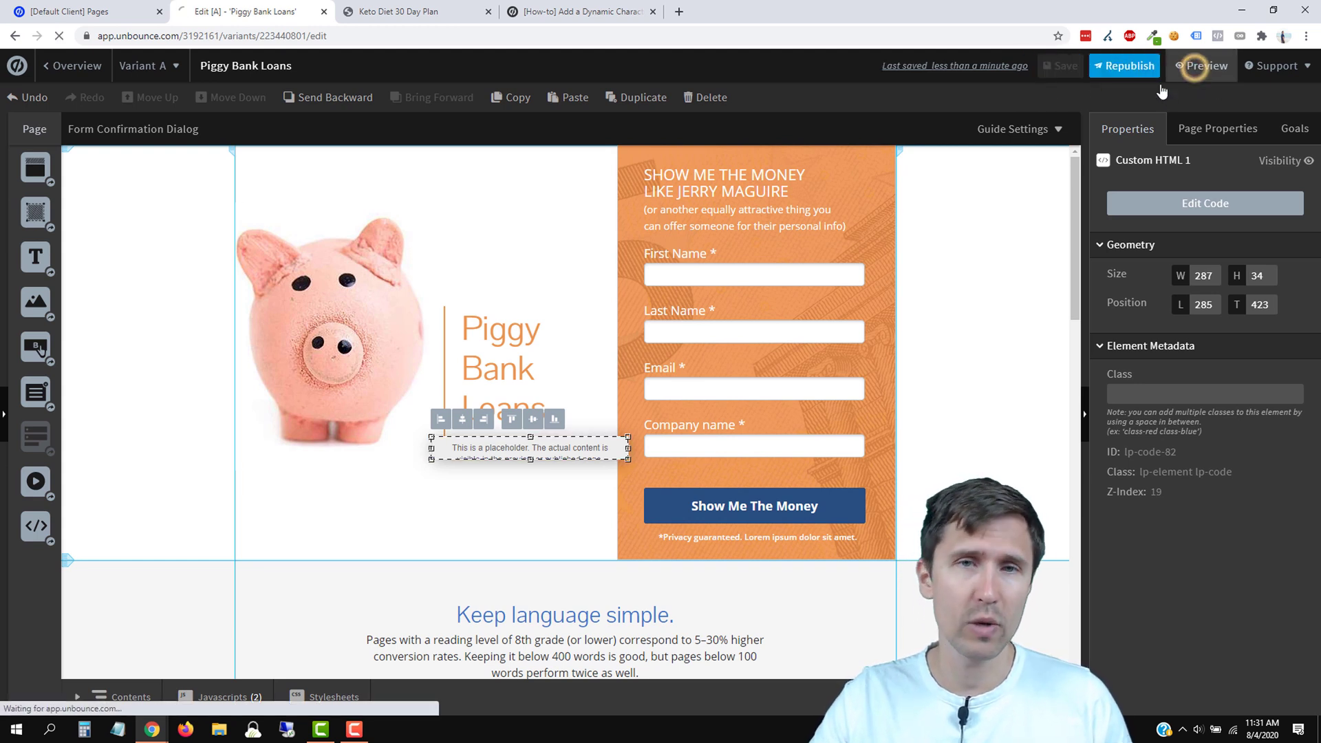
Preview again, enter 'asdf' in Company name to see the counter reach 196, and return to the editor.
left_click(1200, 66)
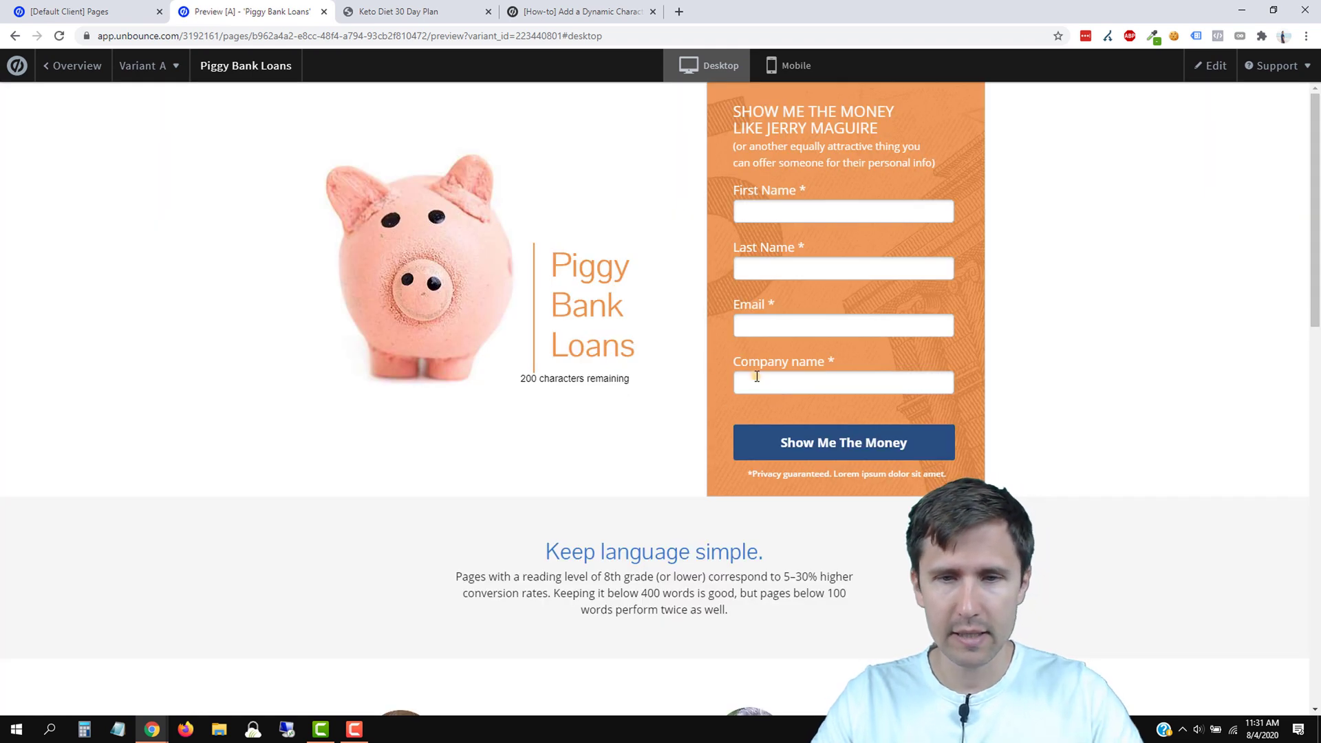
type("asdf")
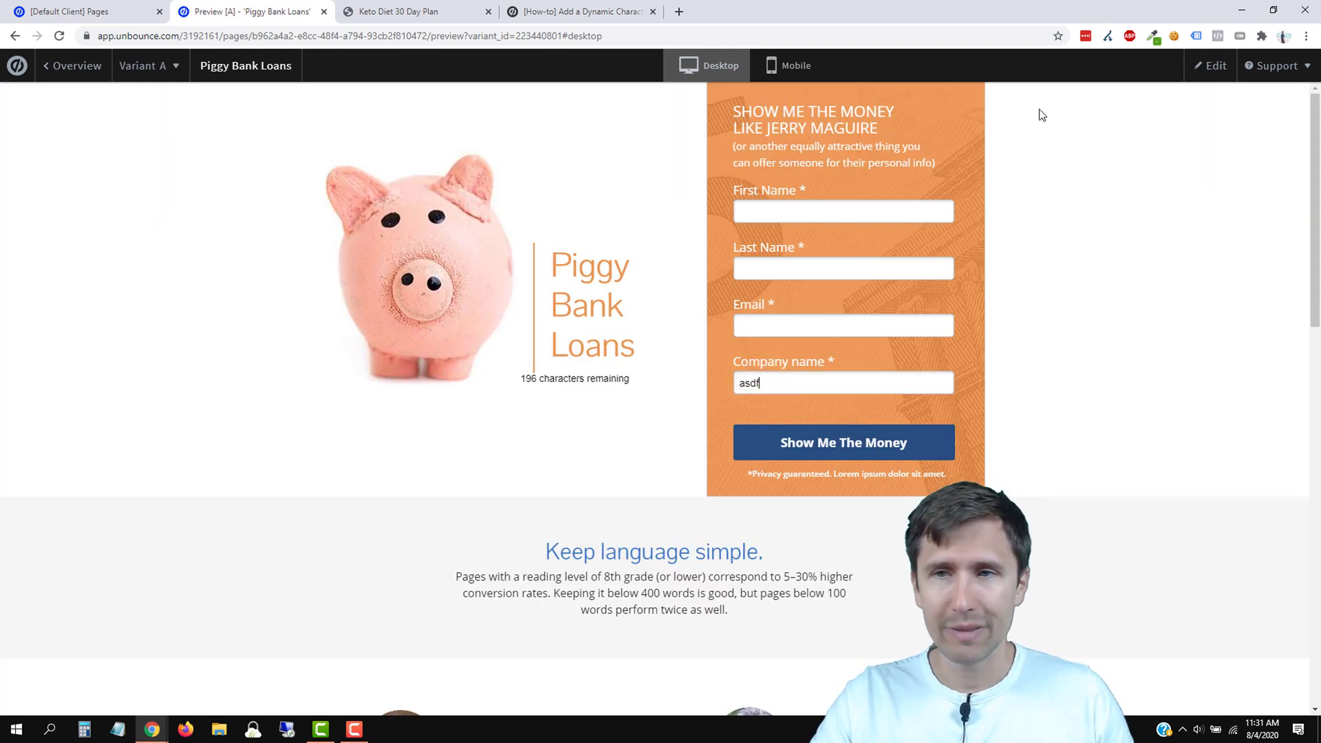
left_click(1211, 66)
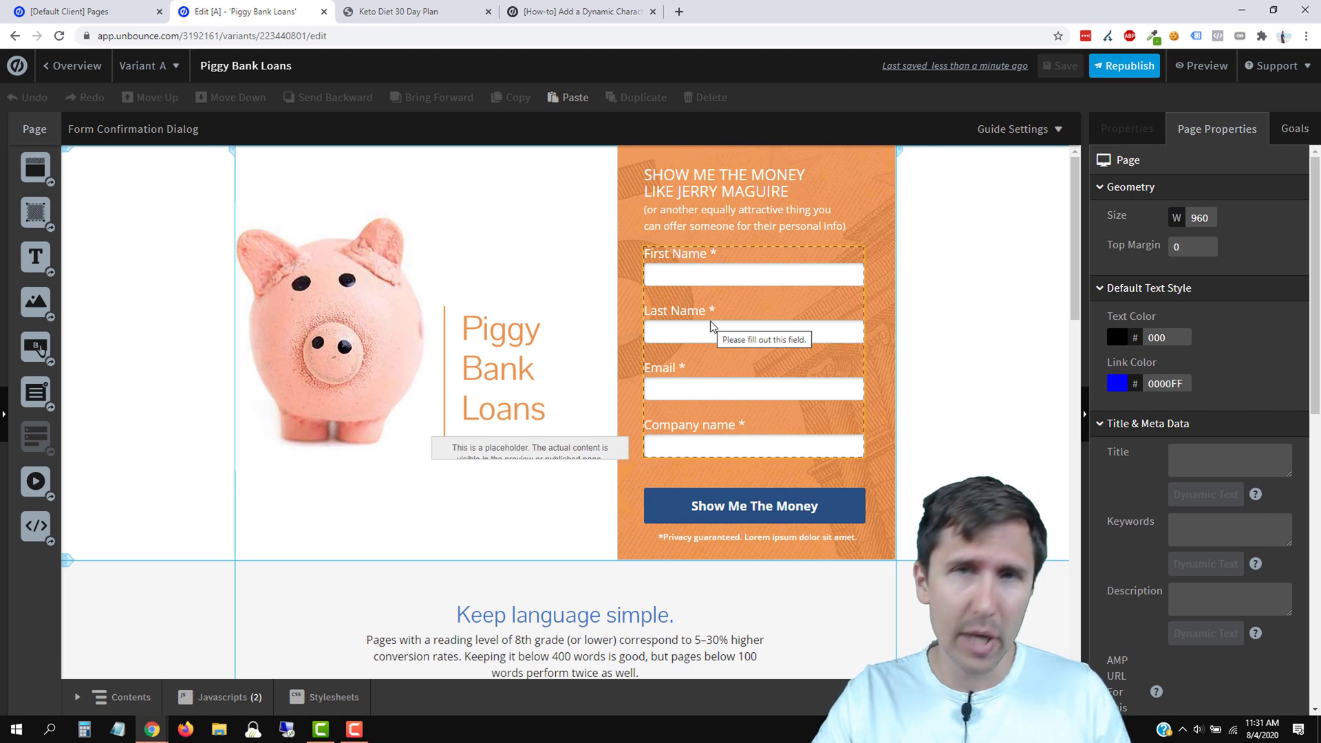
mouse_move(696, 286)
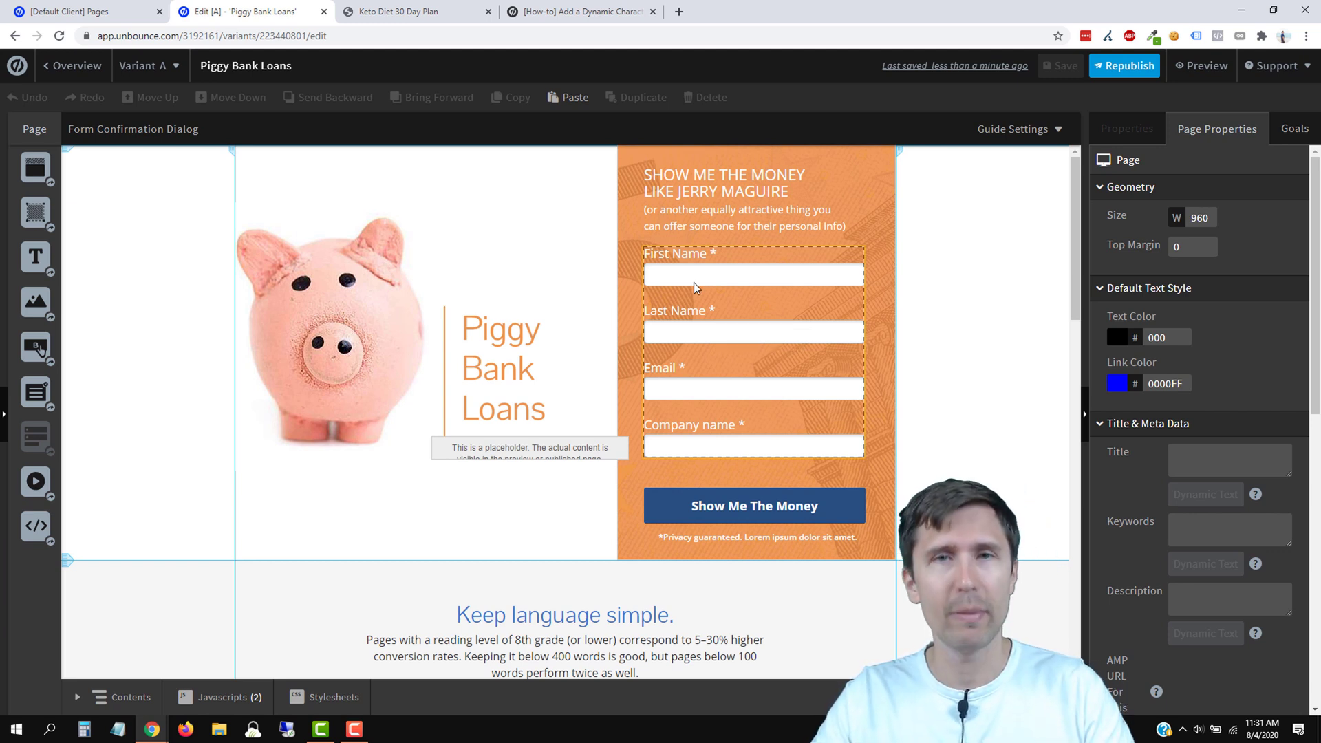